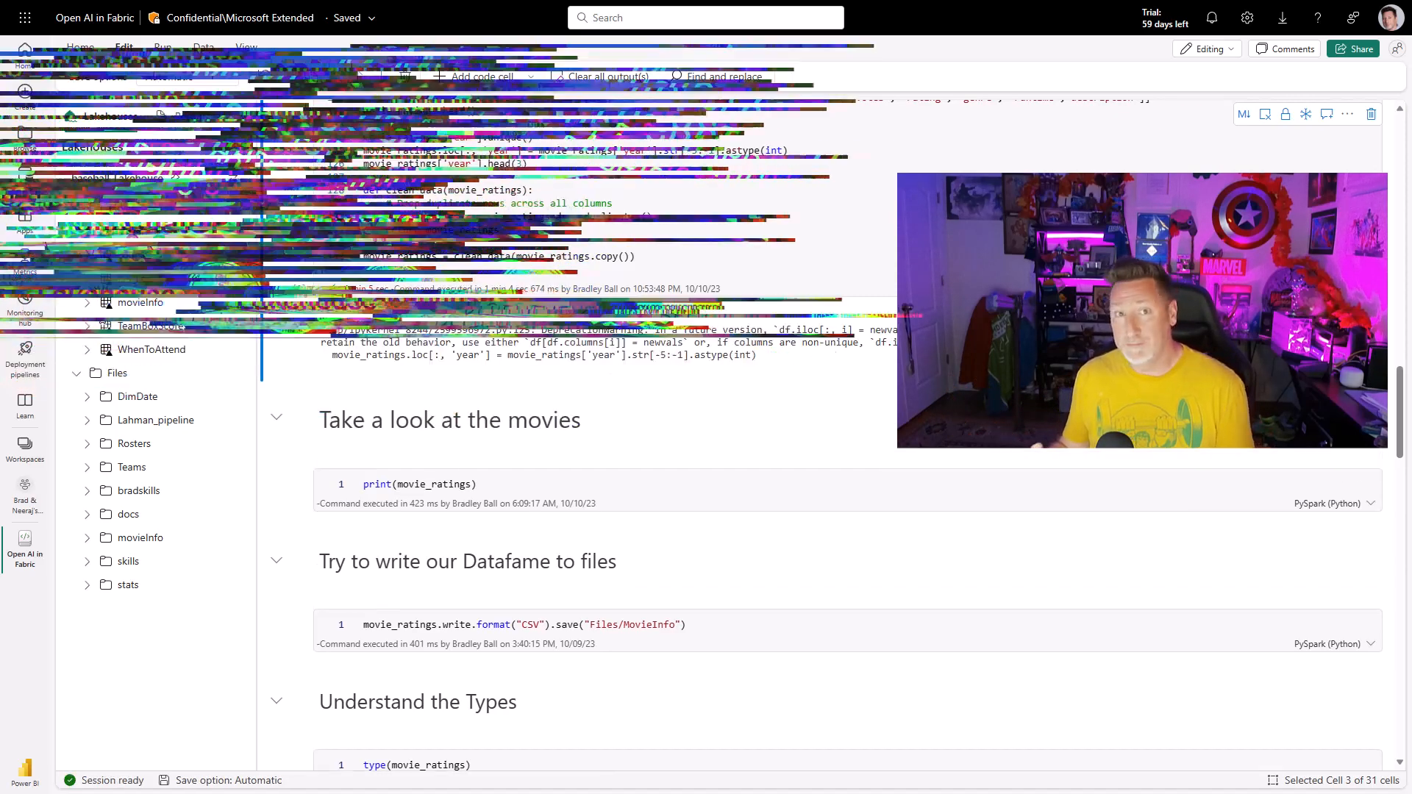
# Step: Run the 'pip install langchain openai' cell until langchain 0.0.312 and openai 0.28.1 install
pyautogui.scroll(-3)
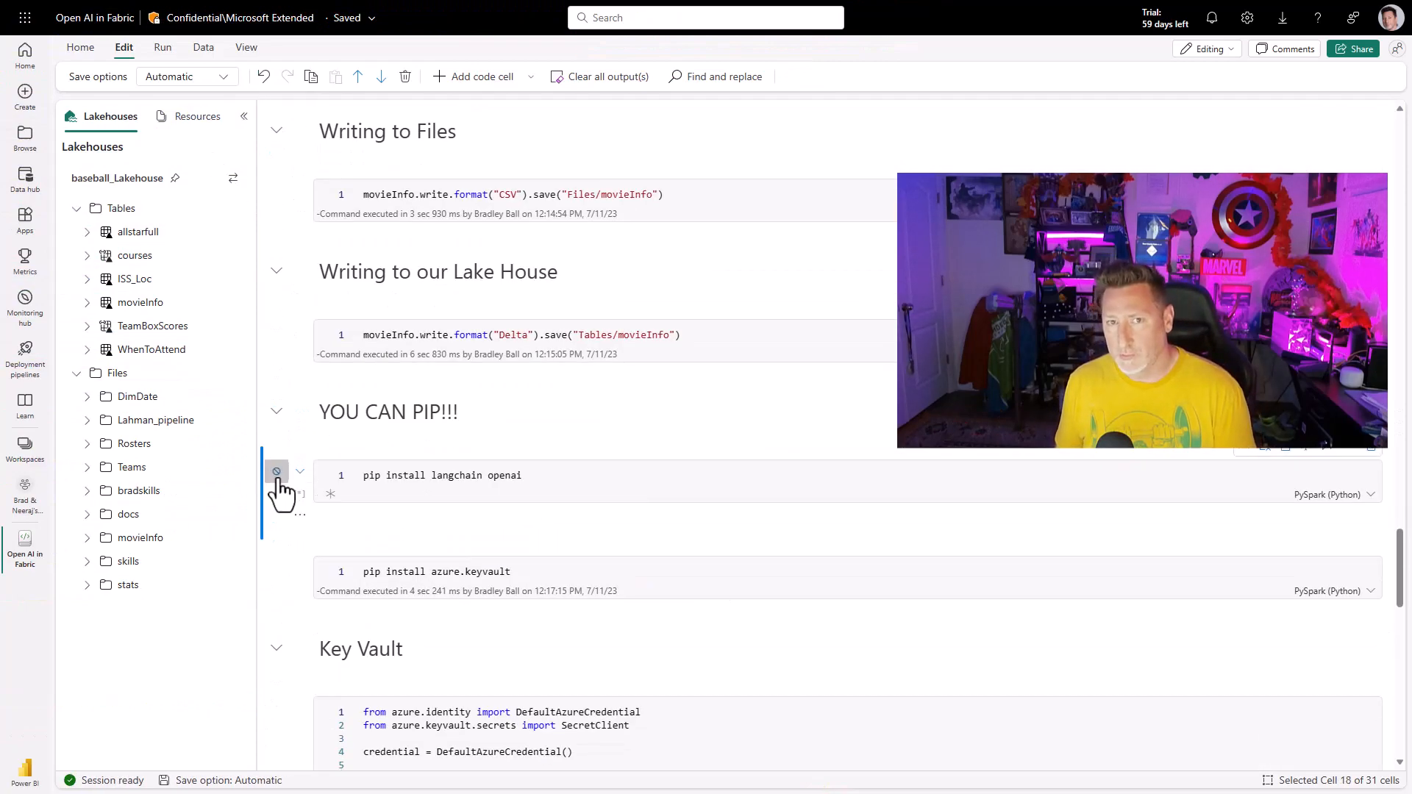
pyautogui.click(276, 470)
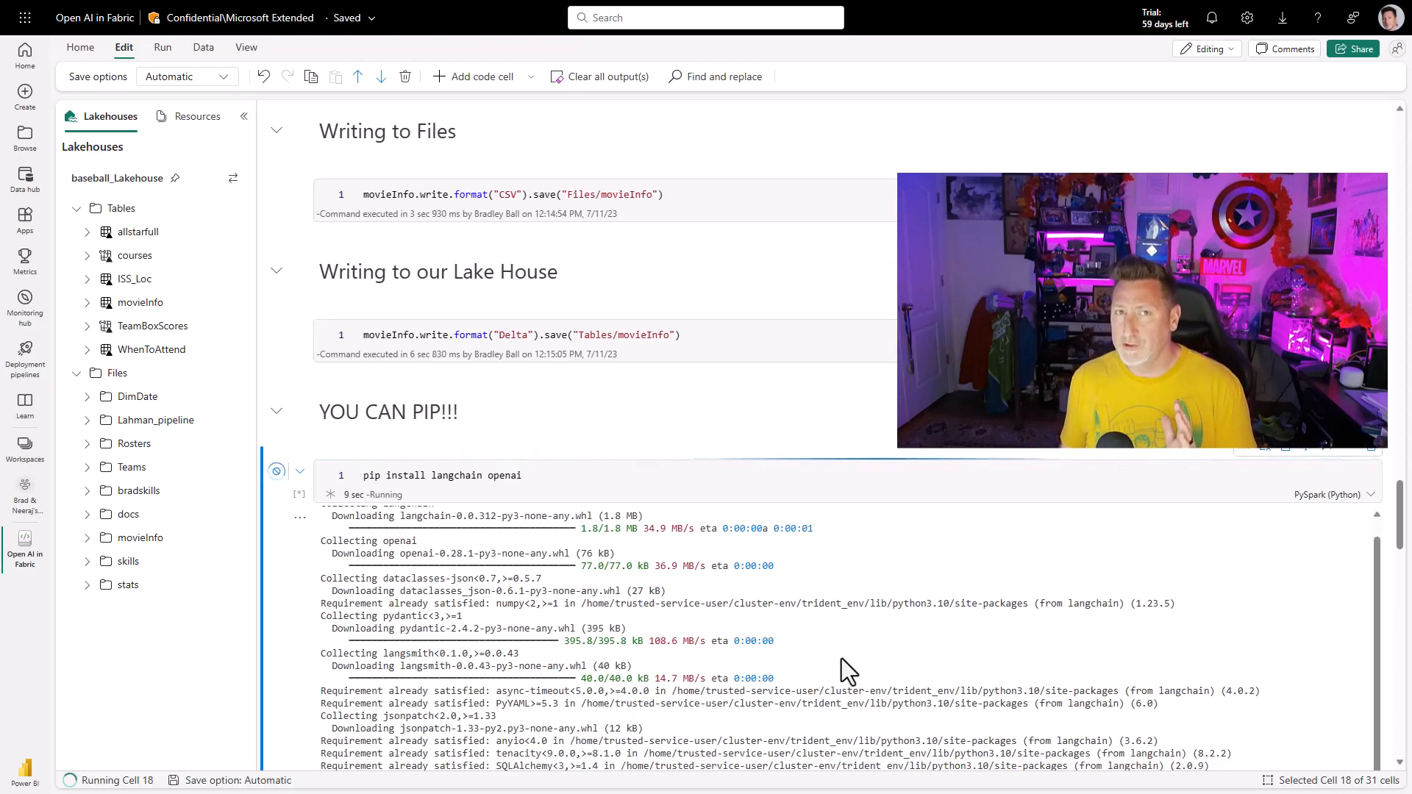
pyautogui.scroll(-3)
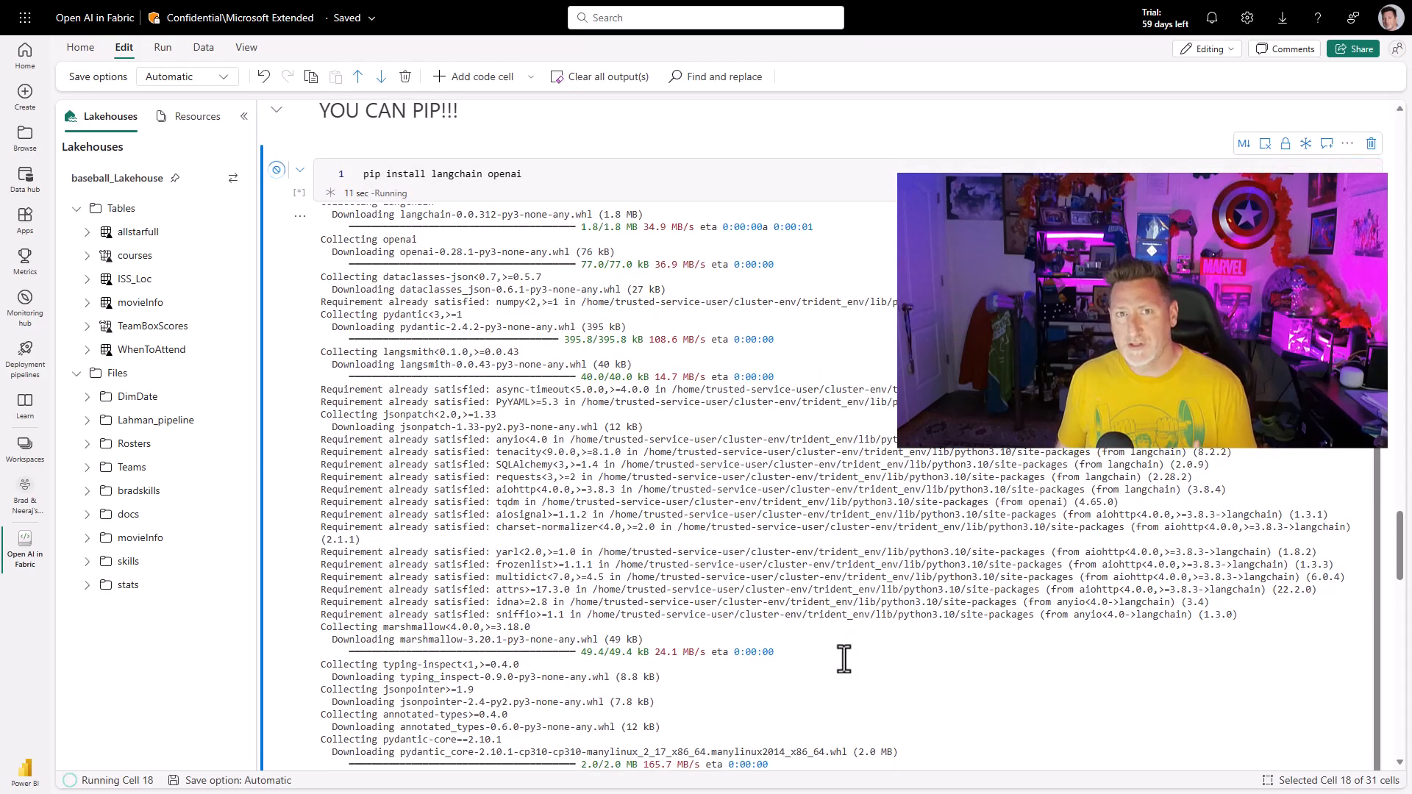
pyautogui.moveTo(850, 671)
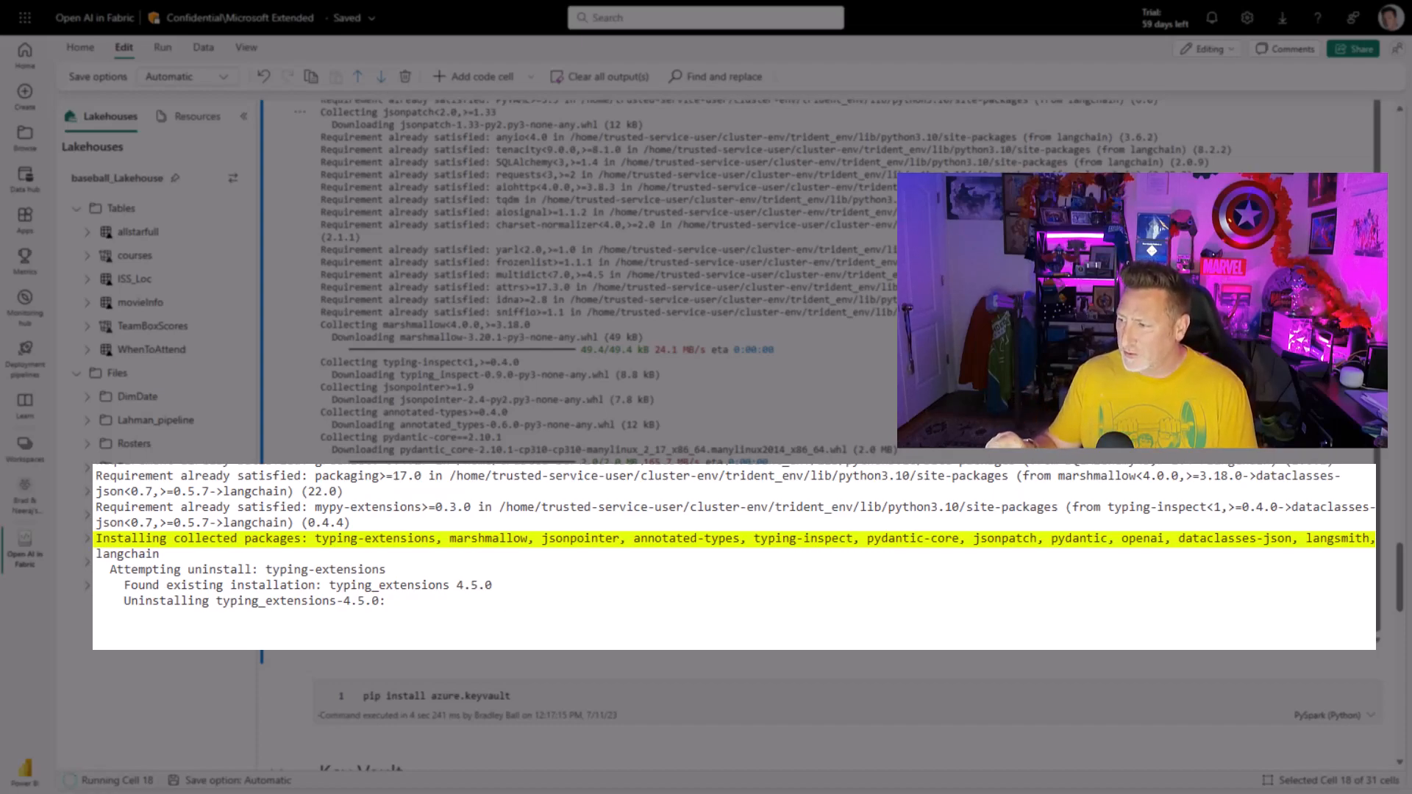
pyautogui.moveTo(1365, 698)
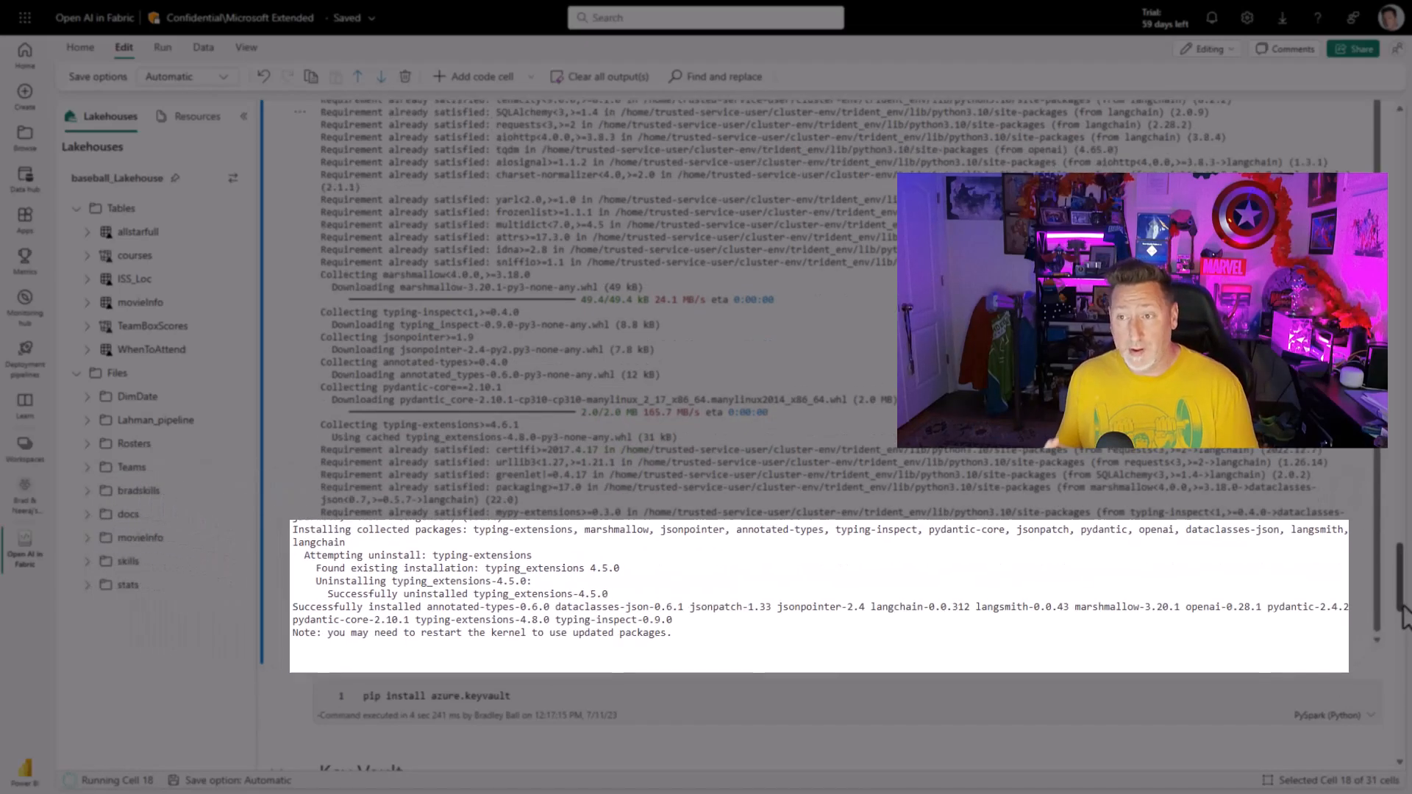
pyautogui.scroll(-3)
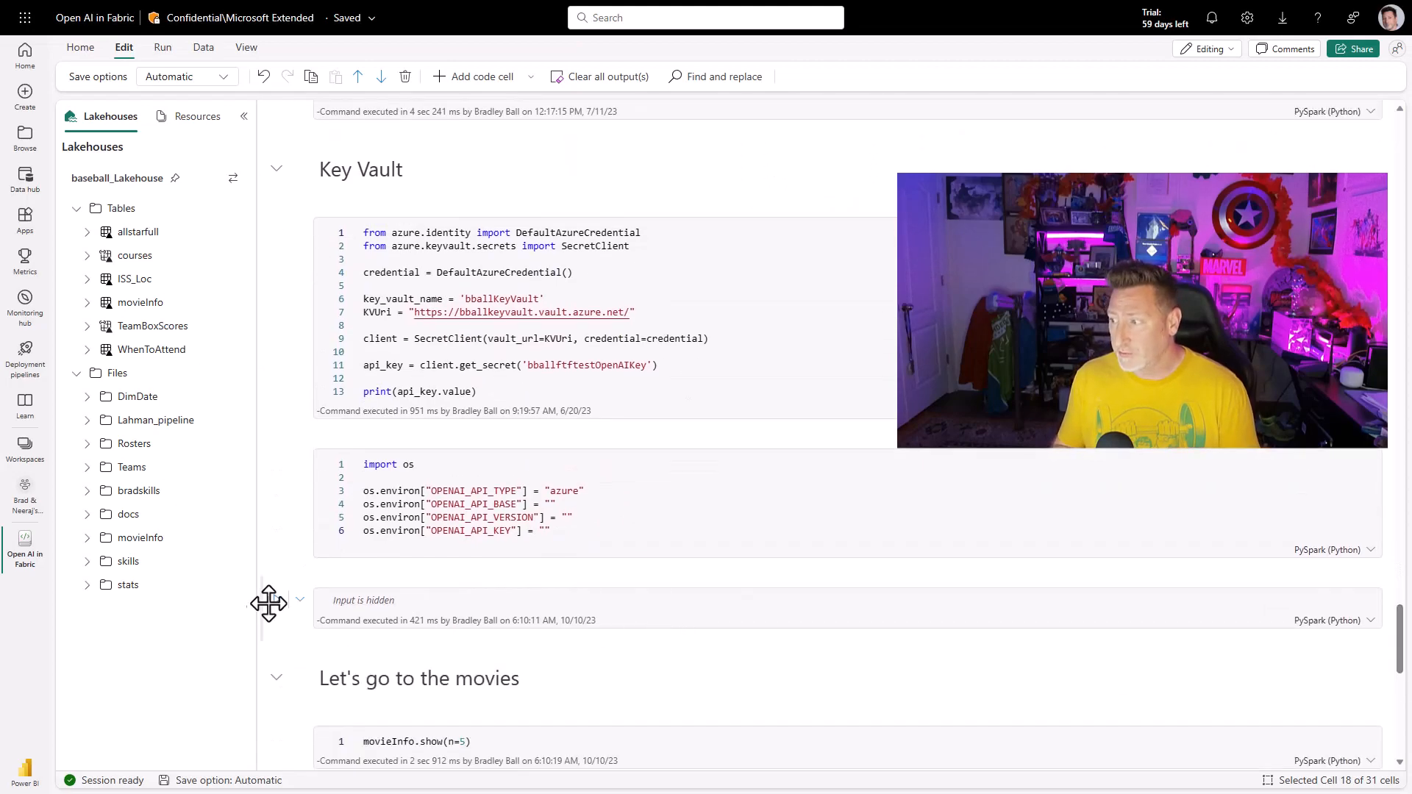
# Step: Preview five movie rows, run the langchain agent cell into an ImportError, and run pip show langchain
pyautogui.scroll(-3)
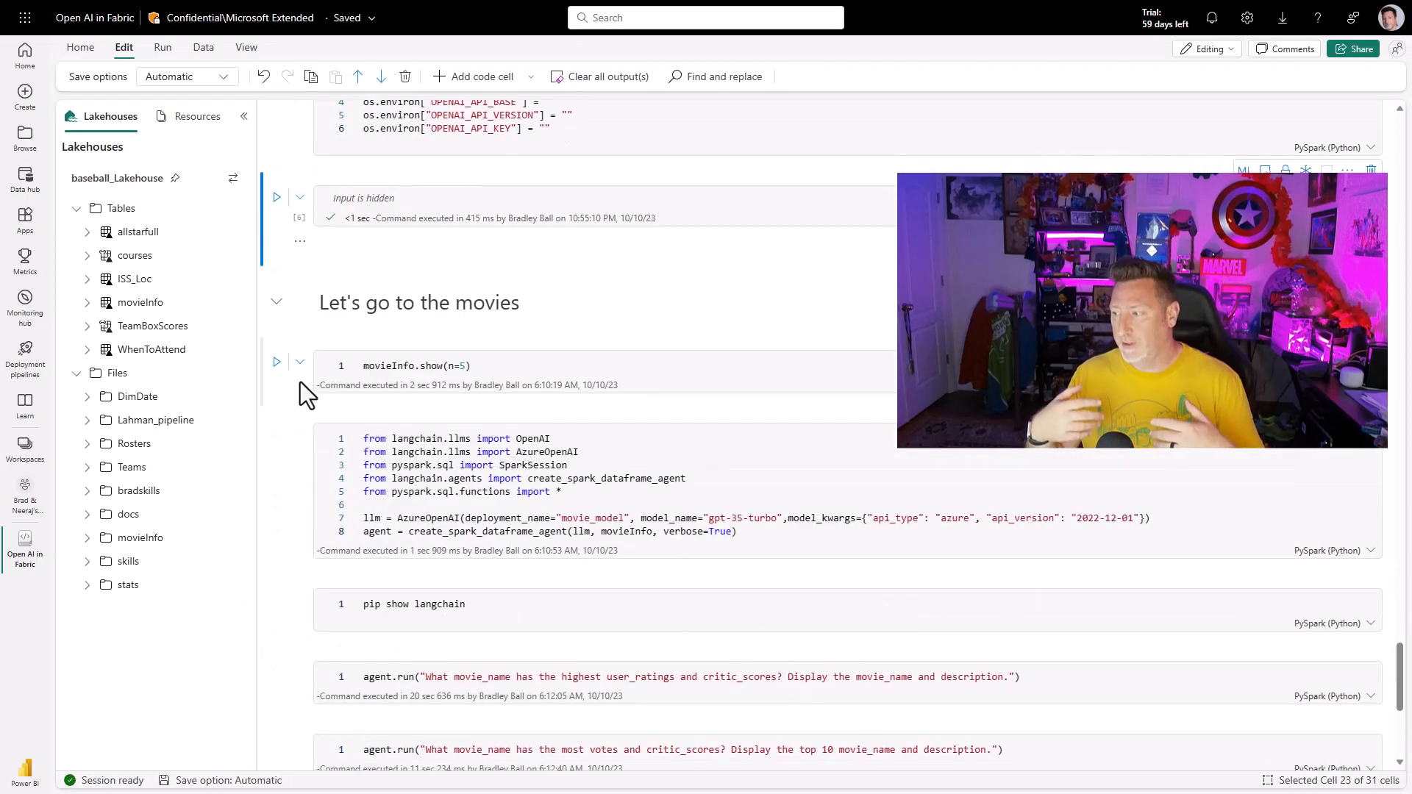
pyautogui.click(276, 365)
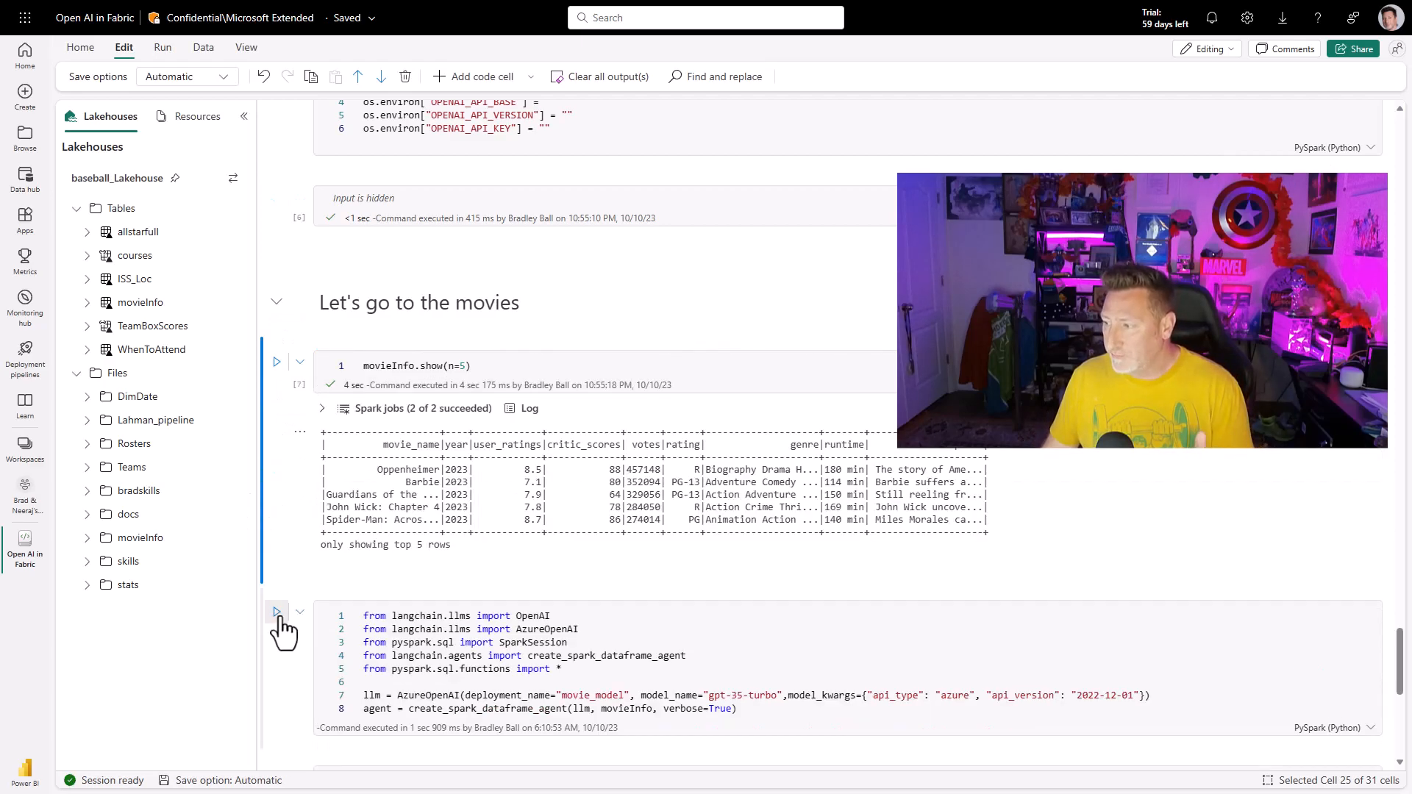
pyautogui.click(276, 613)
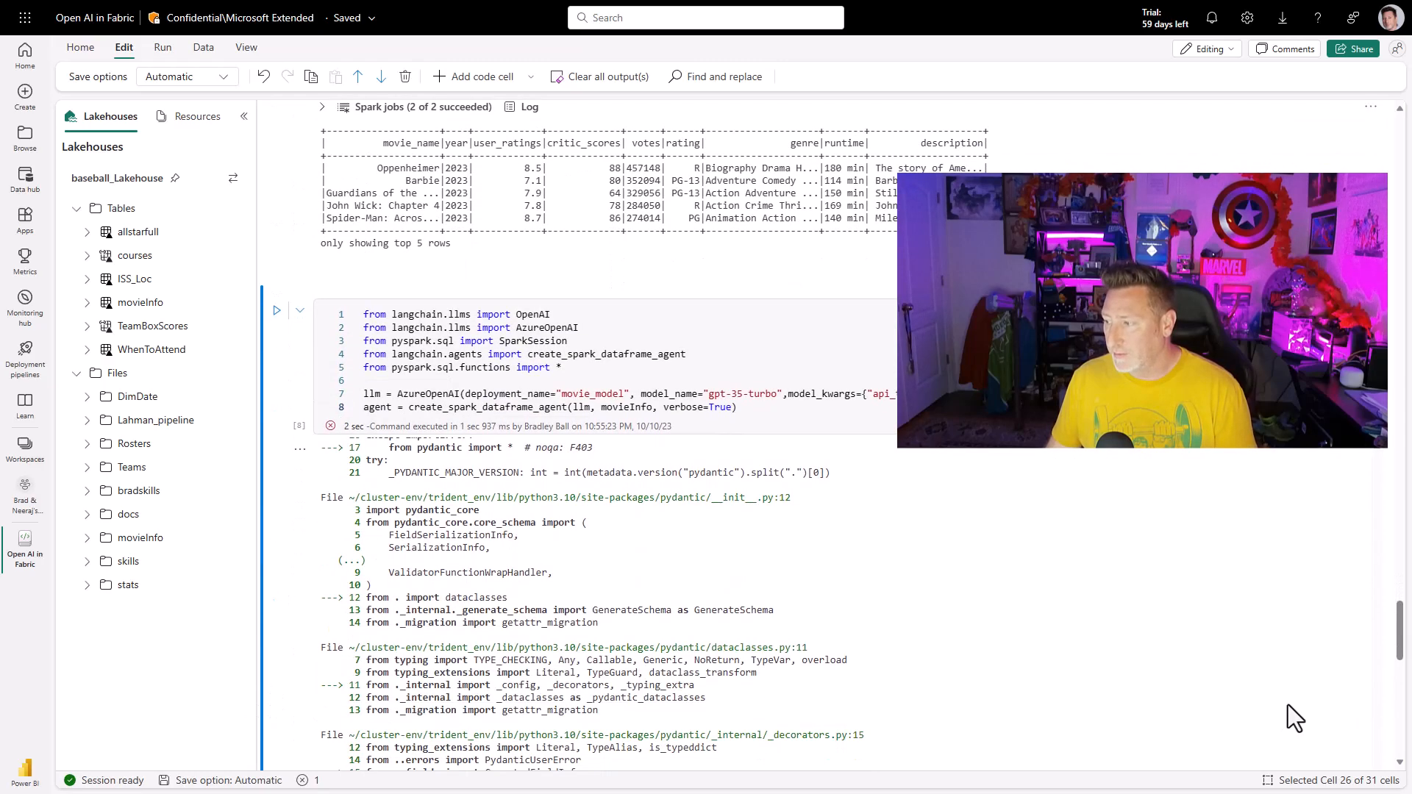
pyautogui.scroll(-3)
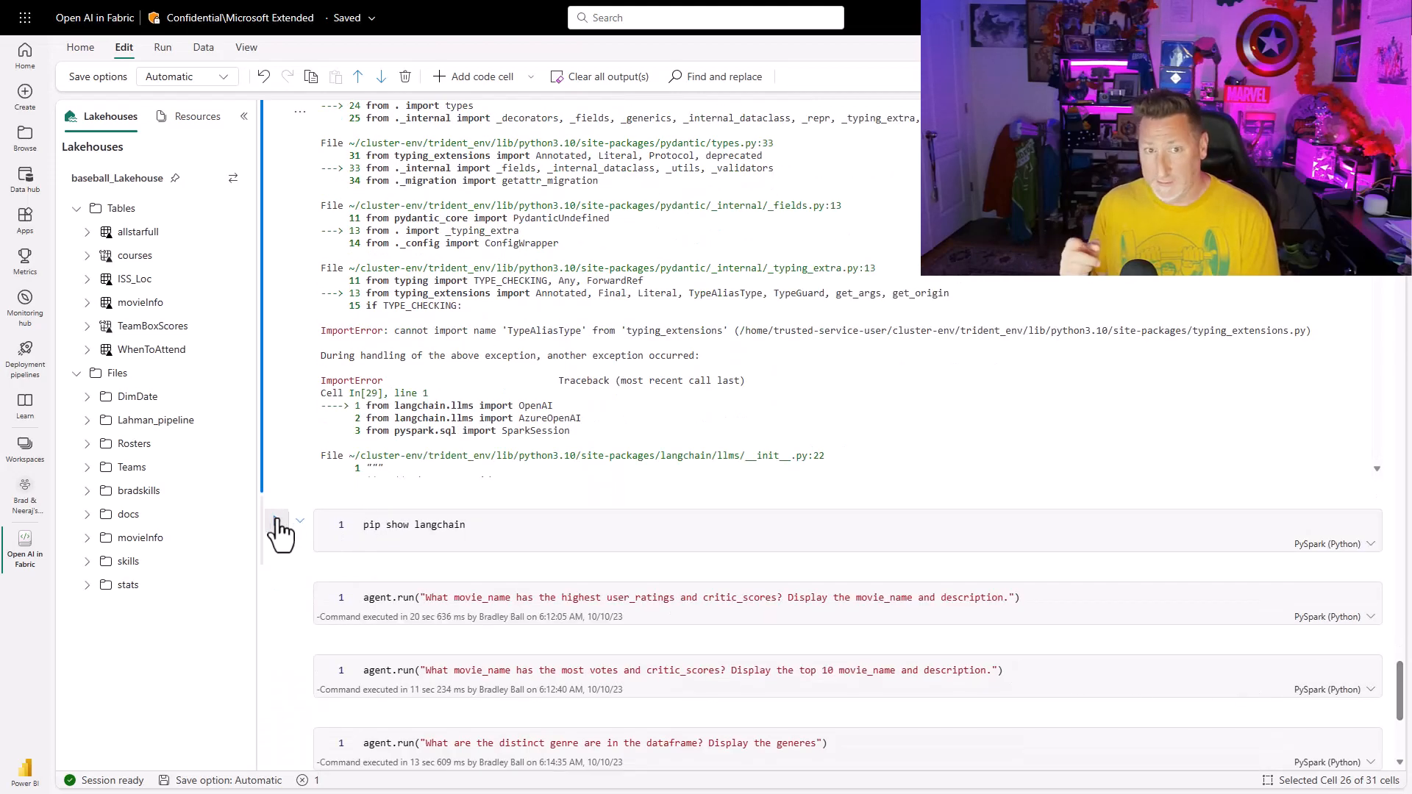
pyautogui.click(277, 521)
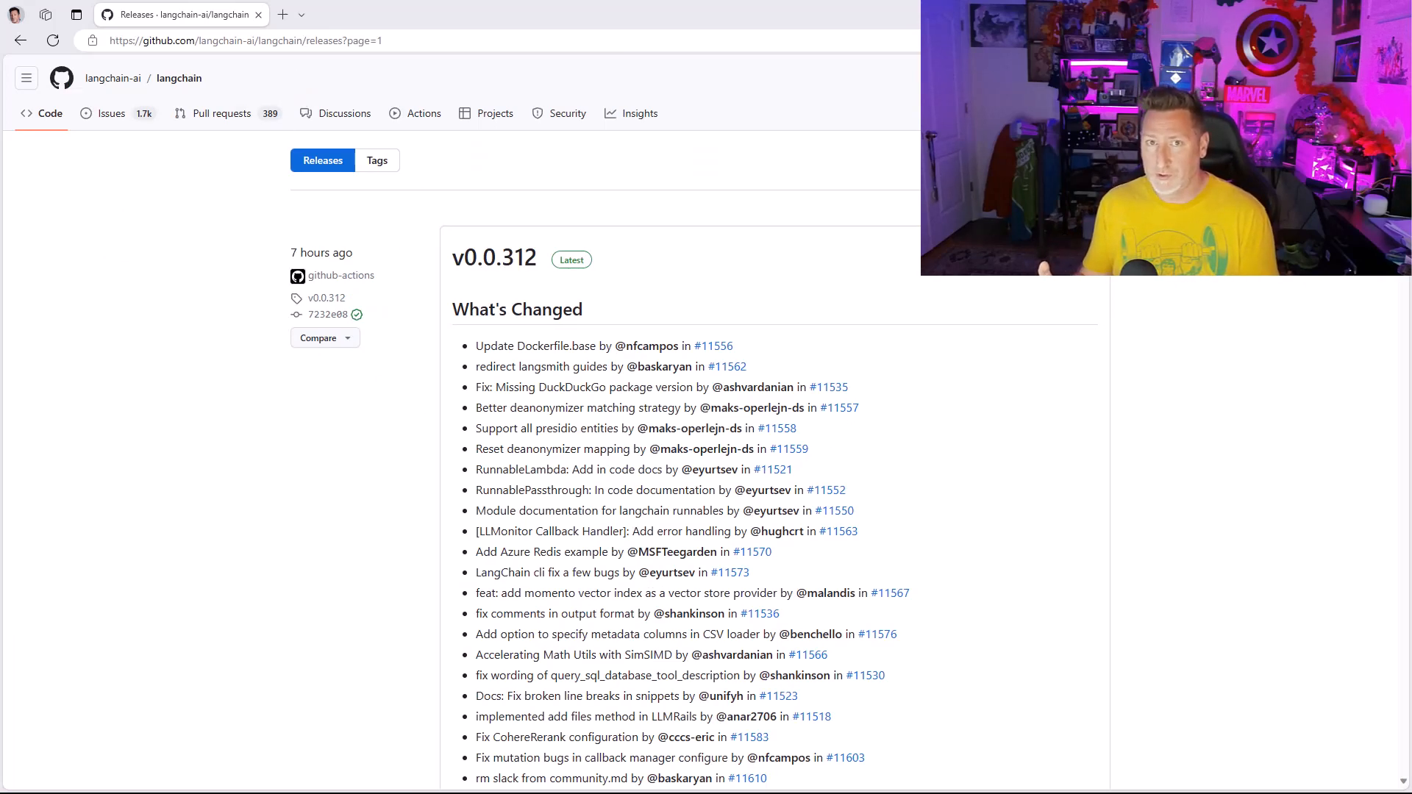
pyautogui.moveTo(1336, 460)
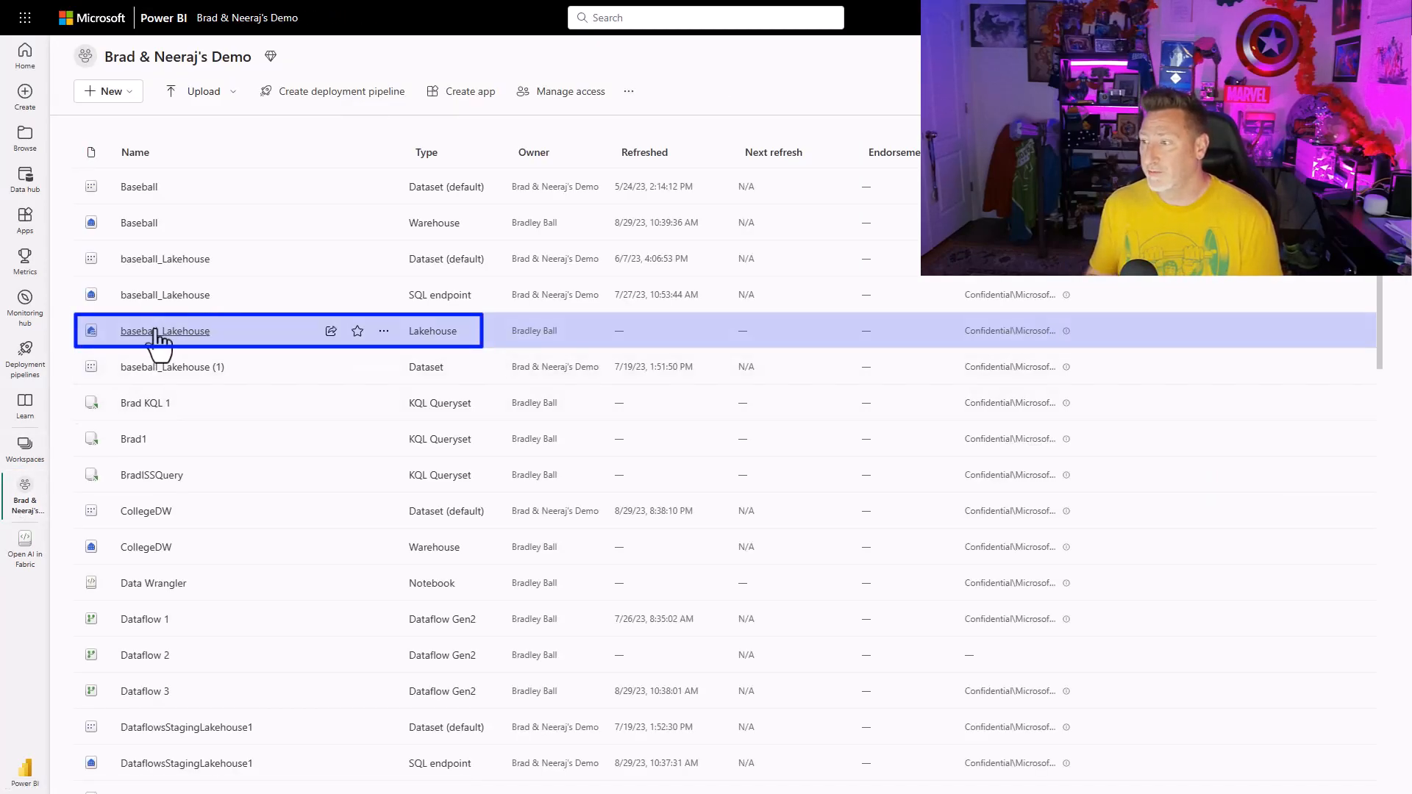
# Step: Create Notebook 6 on baseball_Lakehouse and run print(sys.version), showing Python 3.10.10
pyautogui.click(164, 330)
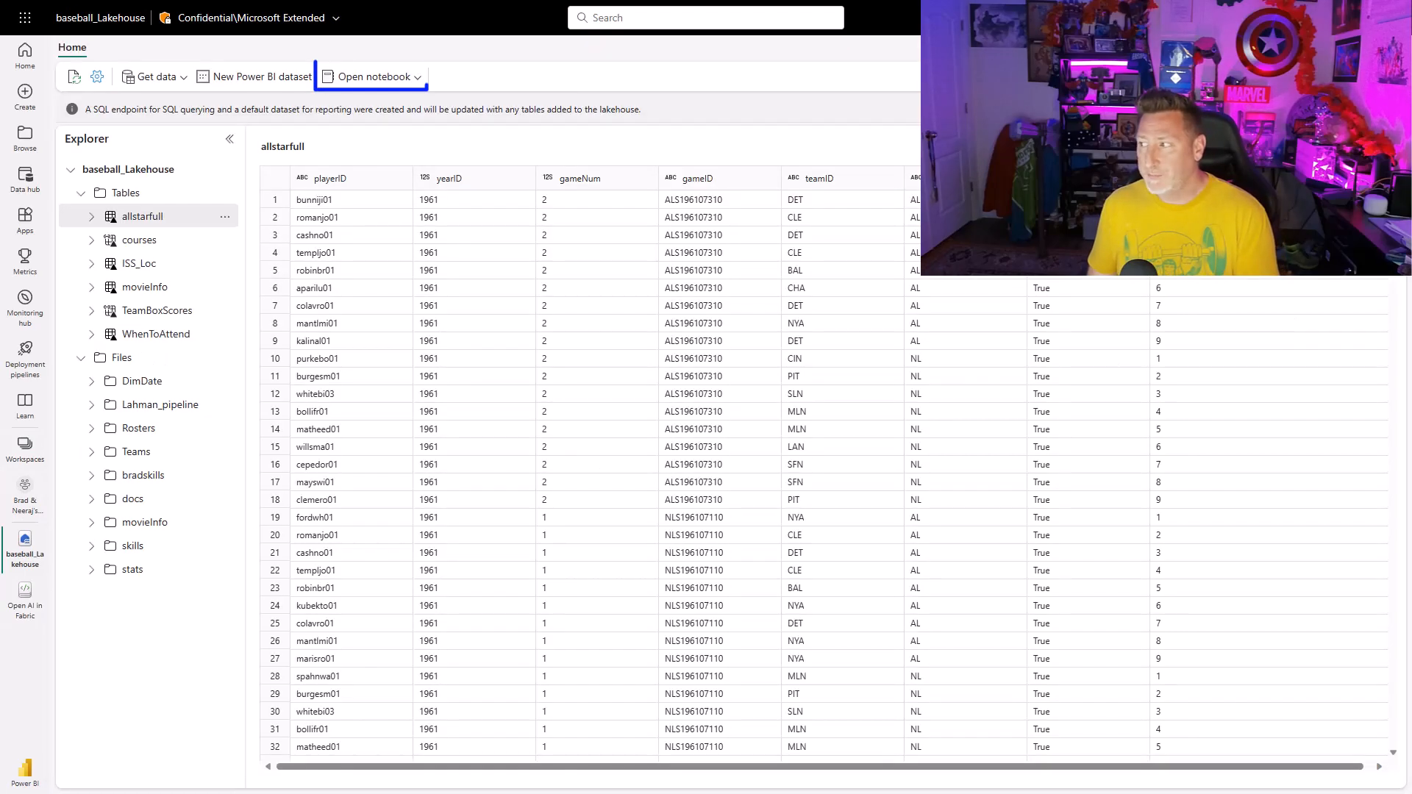
pyautogui.moveTo(372, 76)
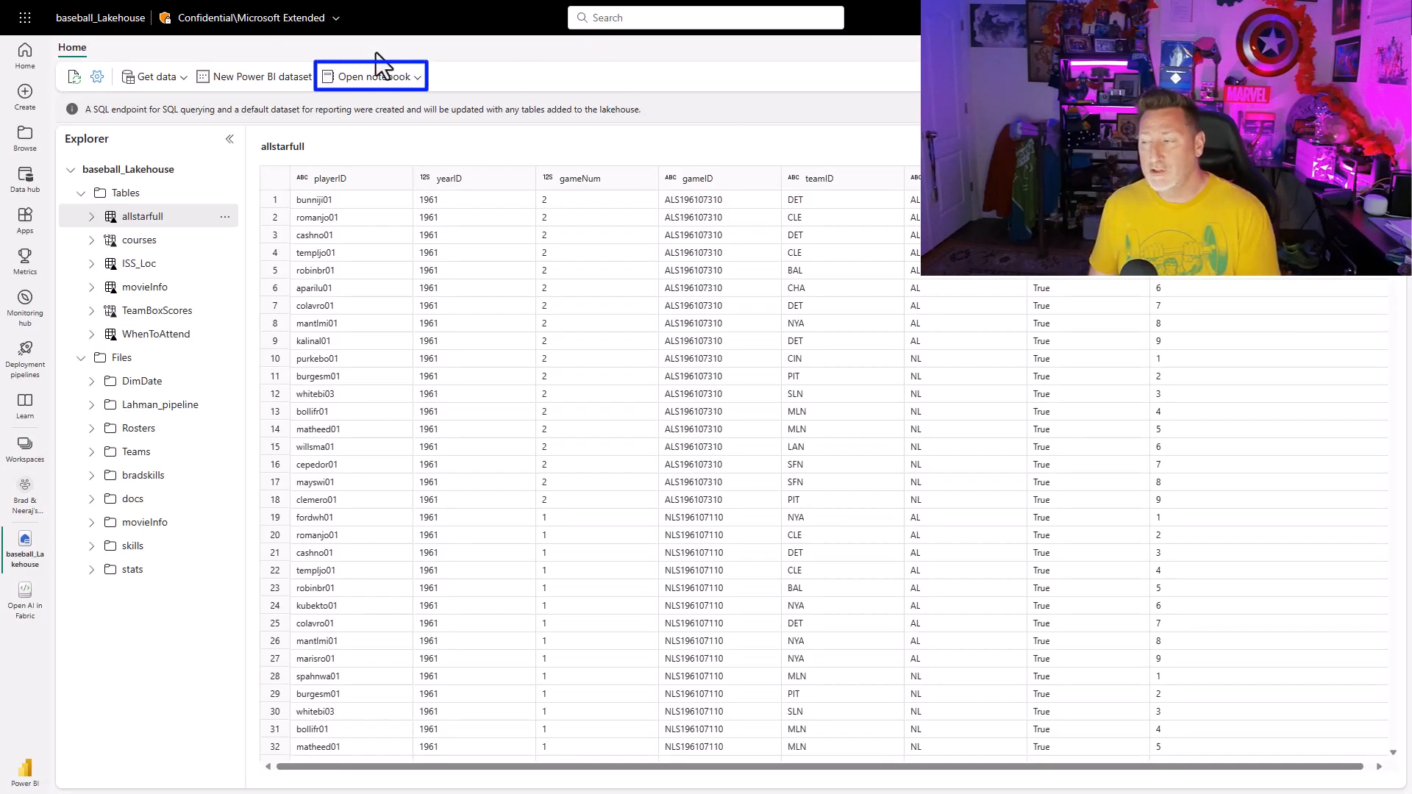
pyautogui.click(370, 76)
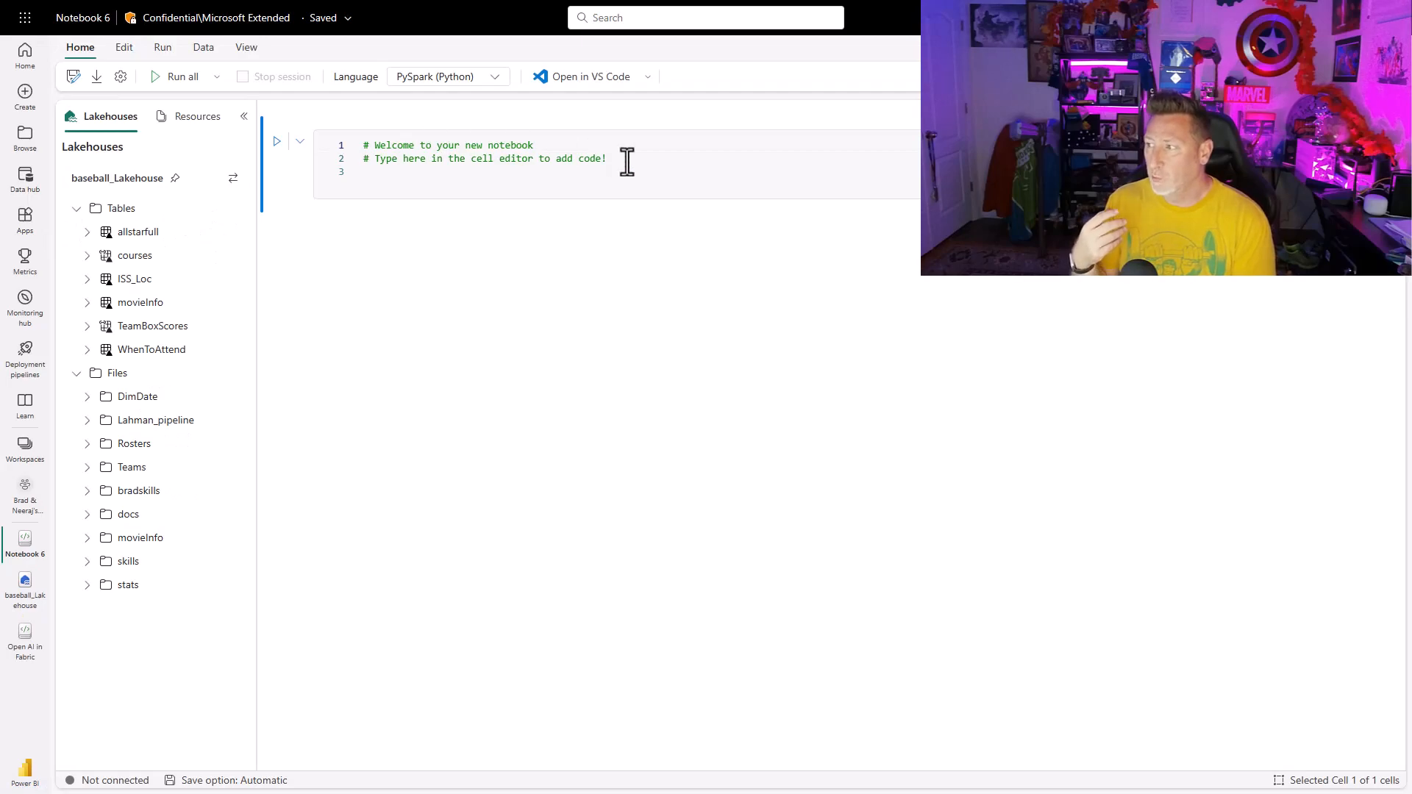
pyautogui.write('import sys')
pyautogui.write('print(sys.version)')
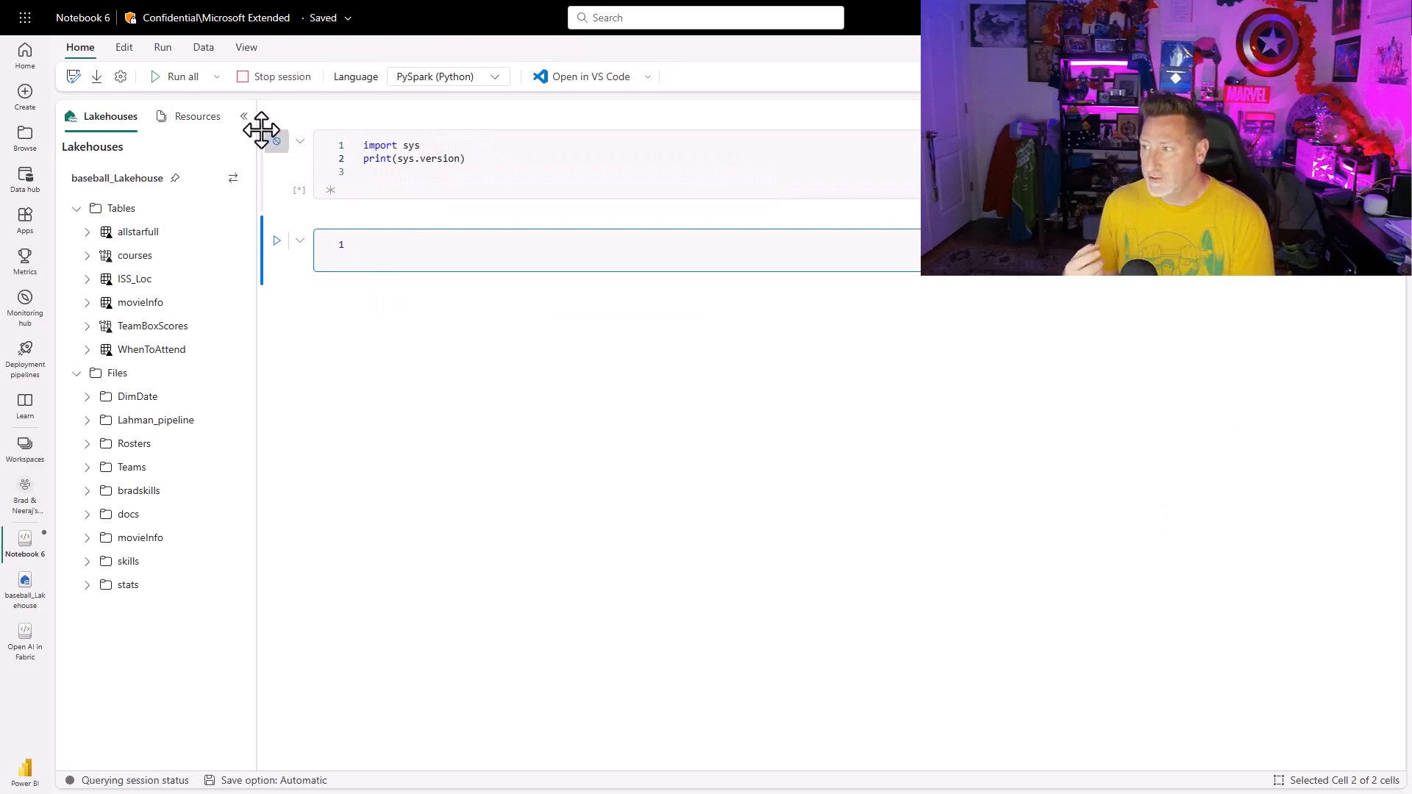
pyautogui.click(182, 76)
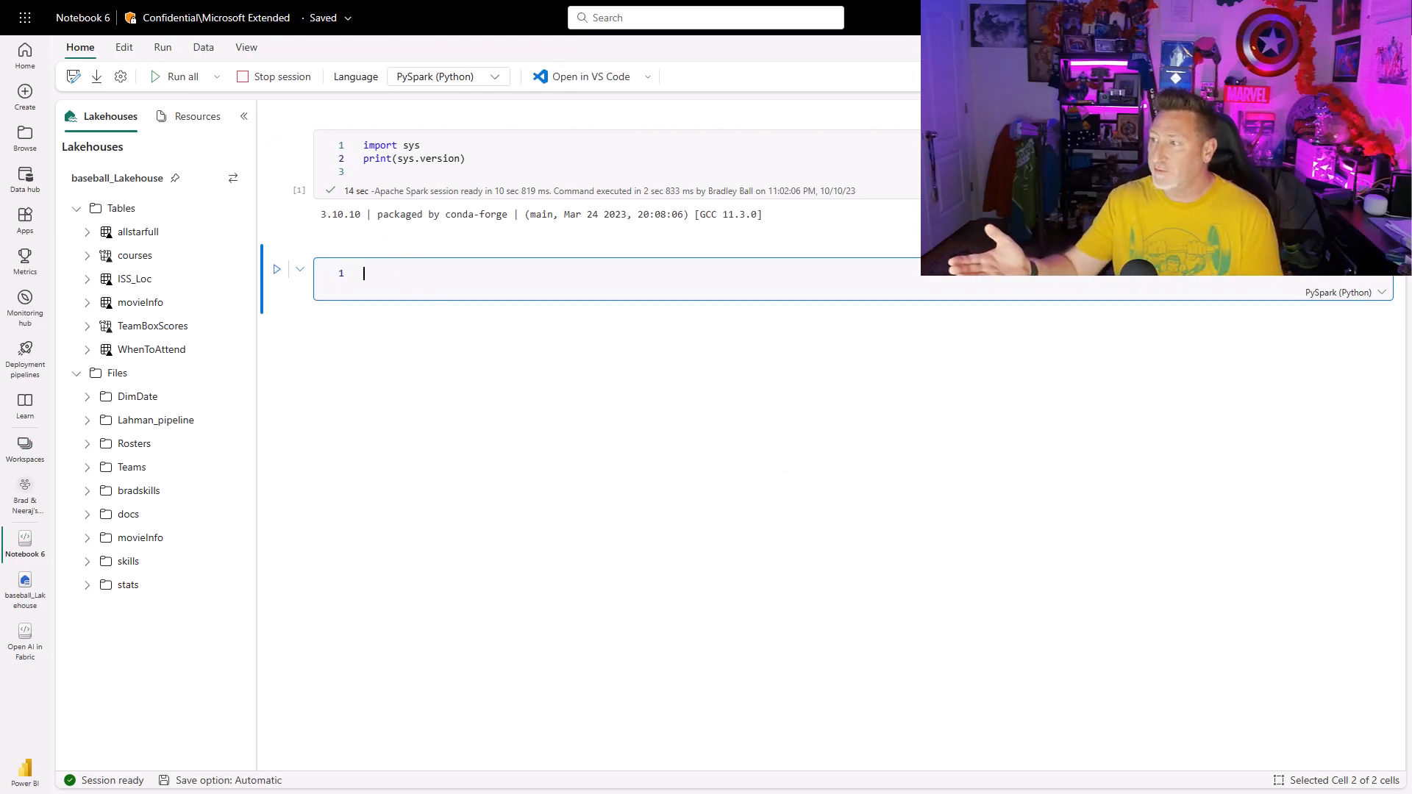
# Step: Install langchain==0.0.266 with openai, then run the OpenAI environment and AzureOpenAI import cells
pyautogui.write('pip install langchain')
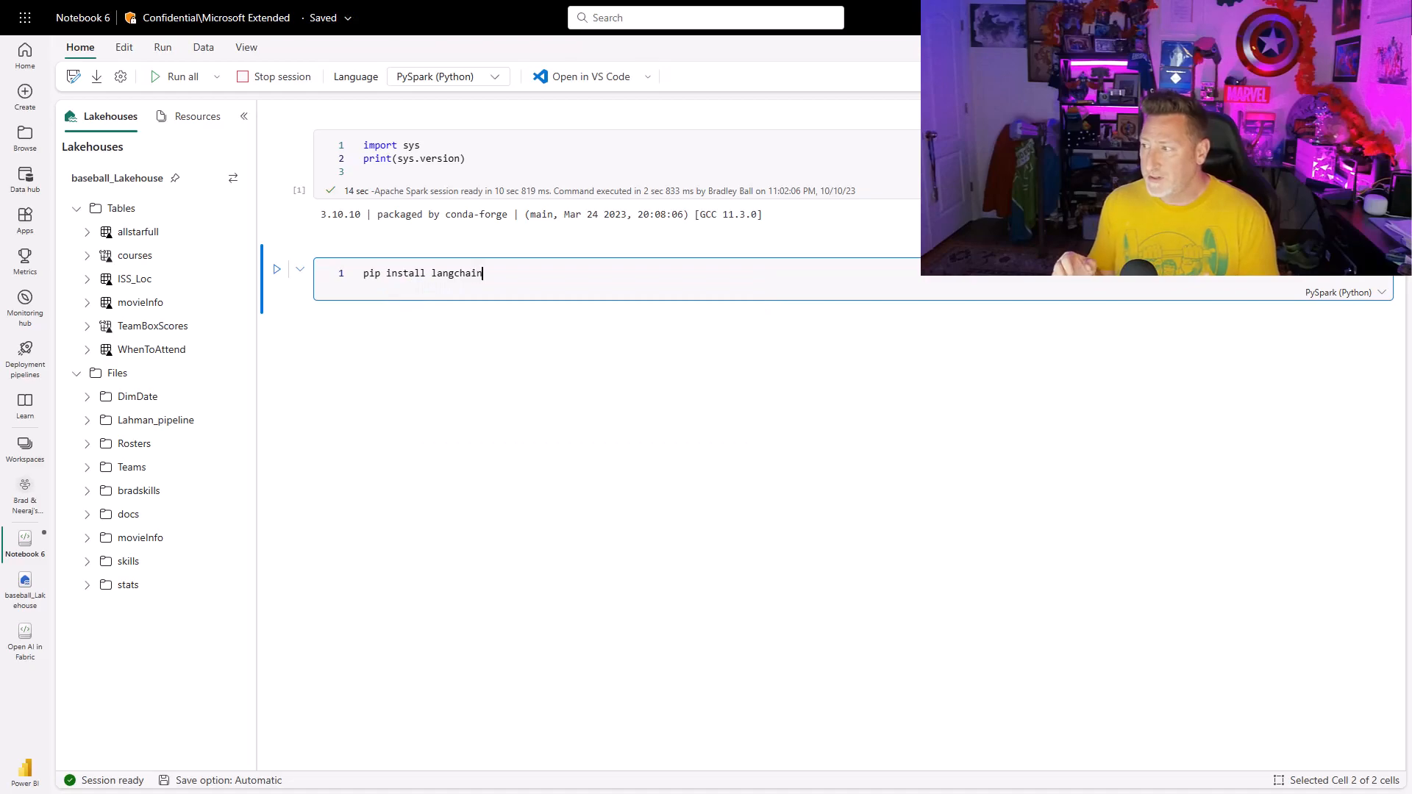
pyautogui.write('==0.')
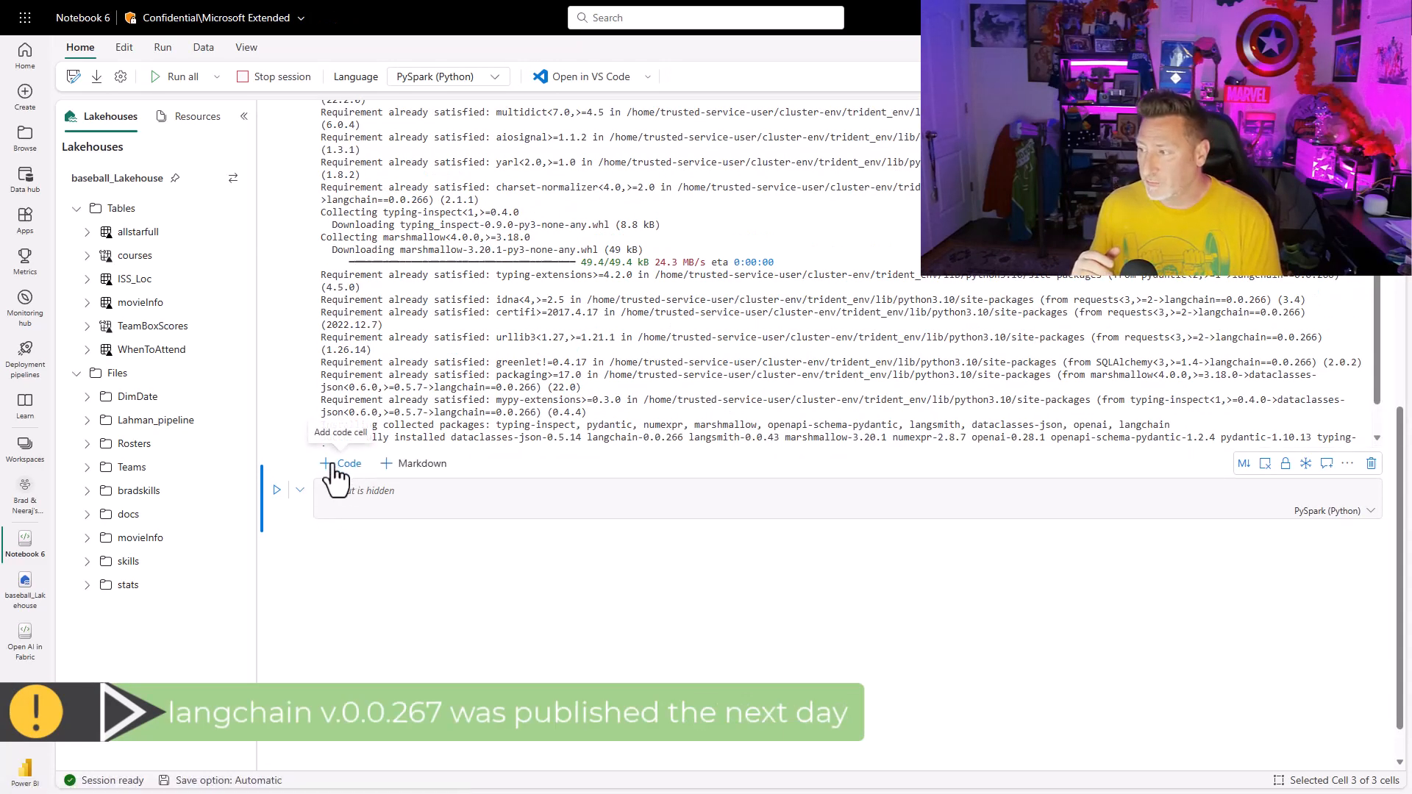
pyautogui.click(342, 462)
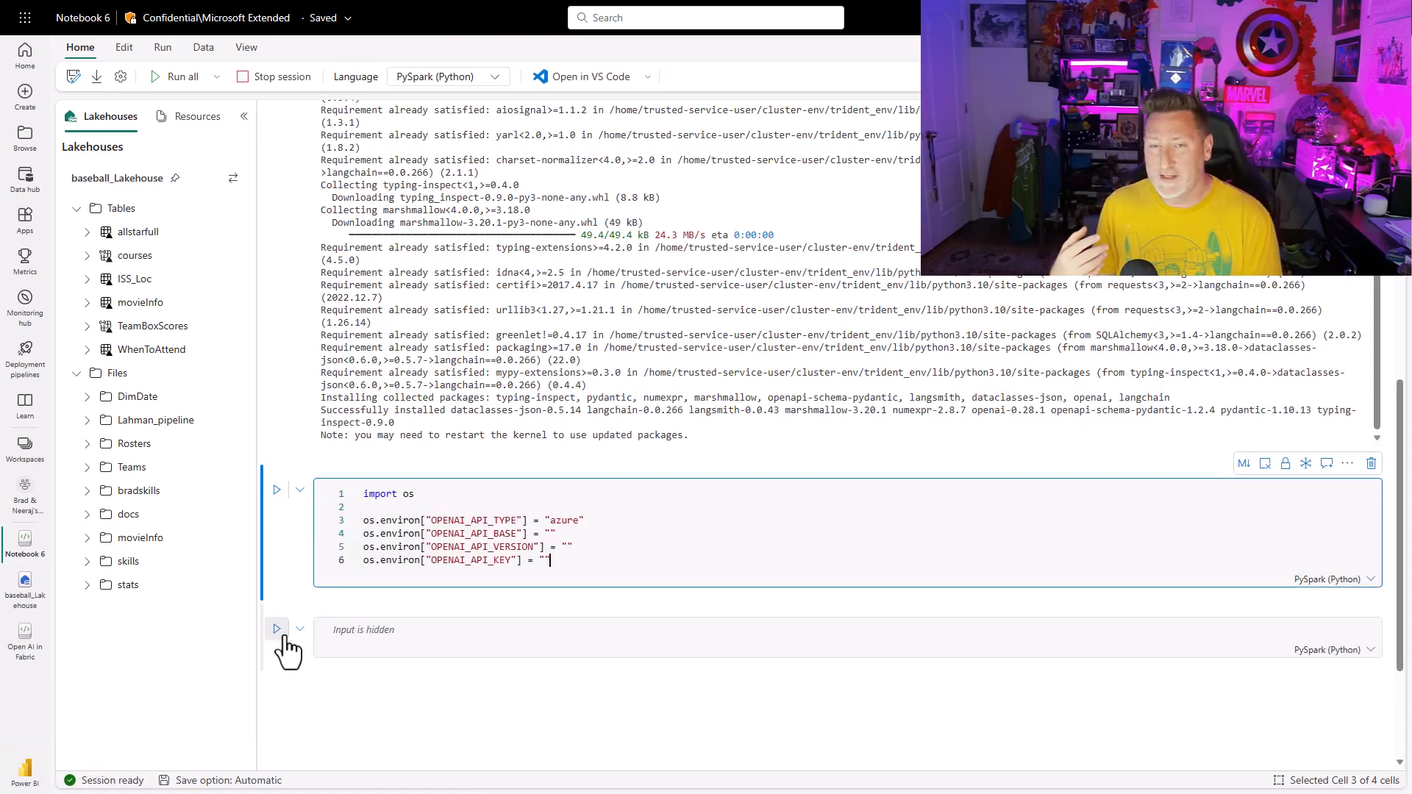
pyautogui.click(277, 628)
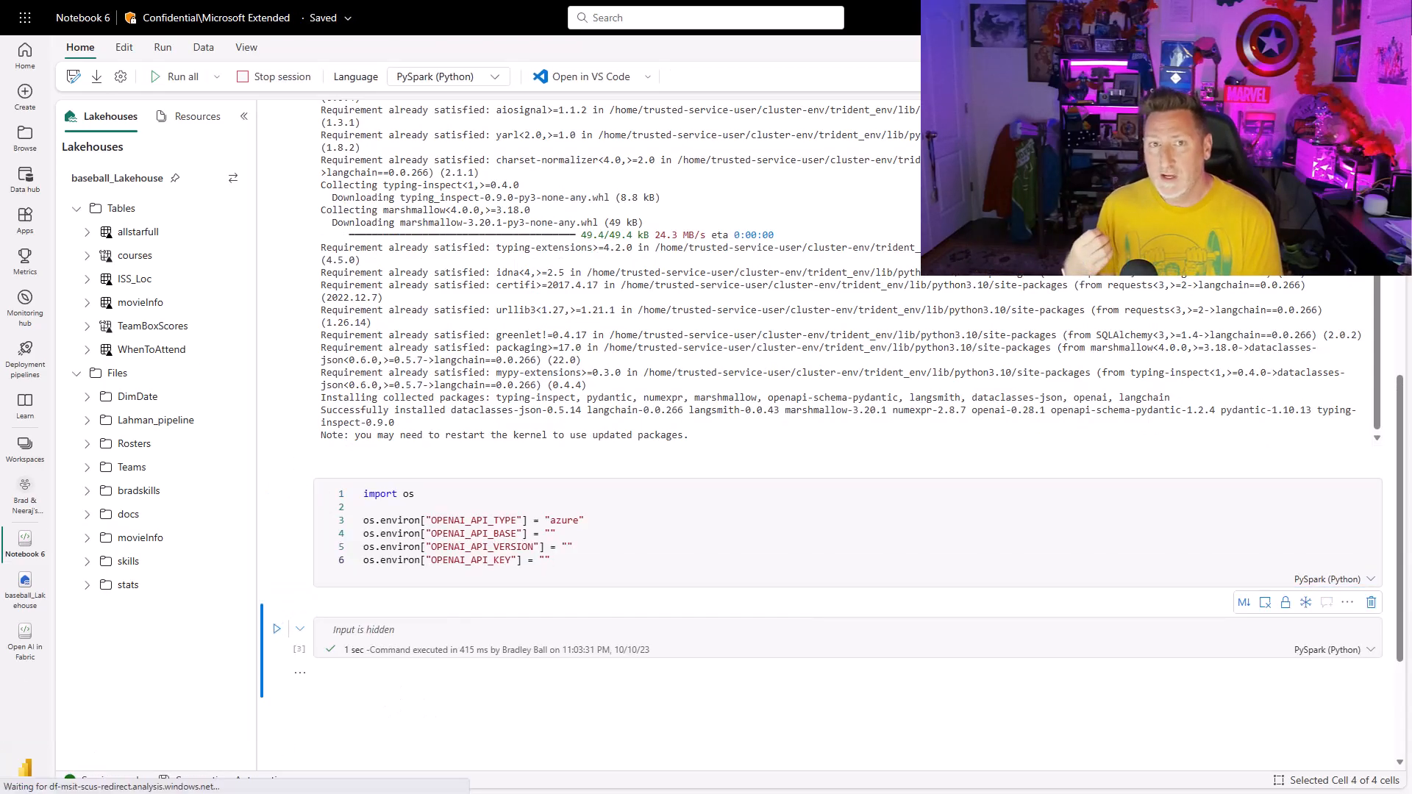
pyautogui.moveTo(333, 709)
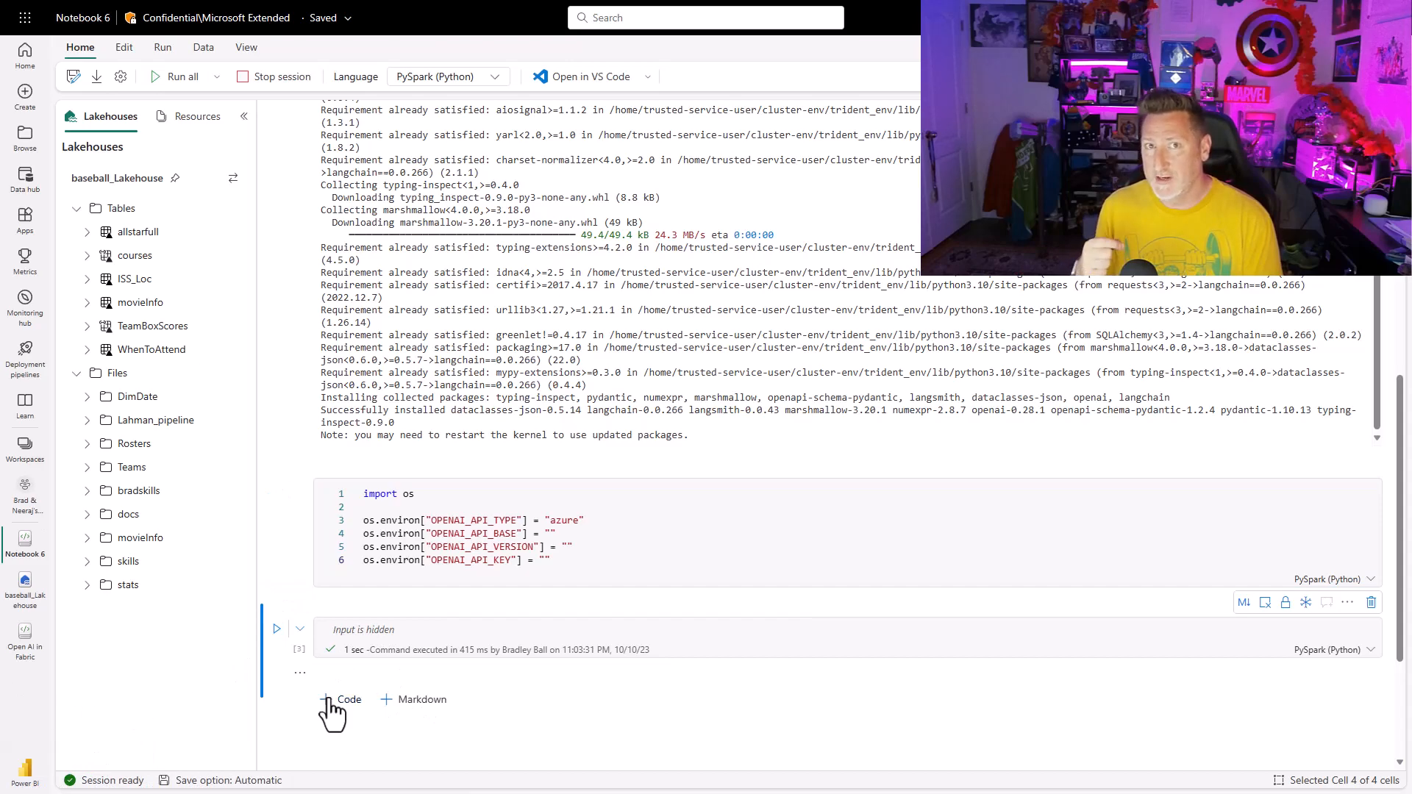
pyautogui.click(342, 699)
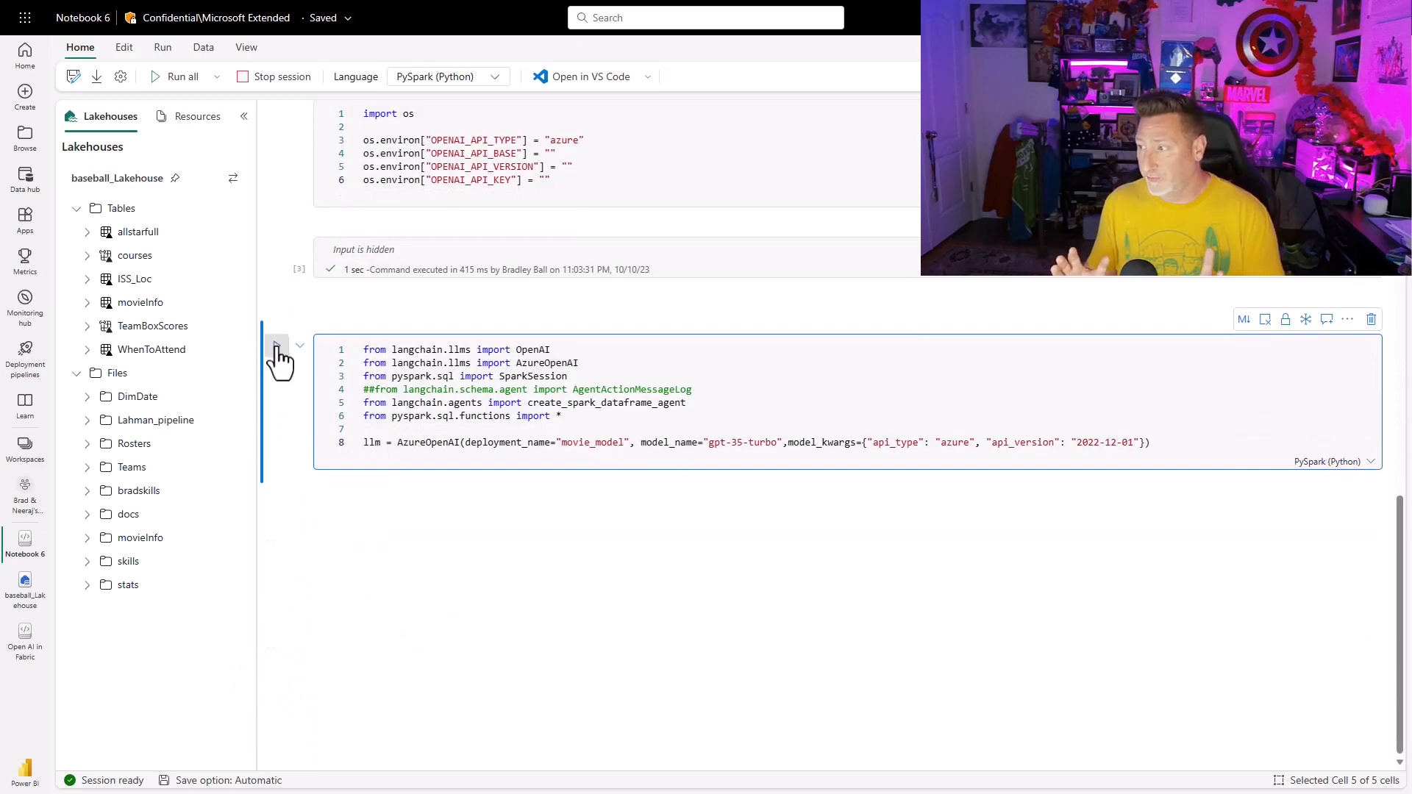
pyautogui.click(277, 345)
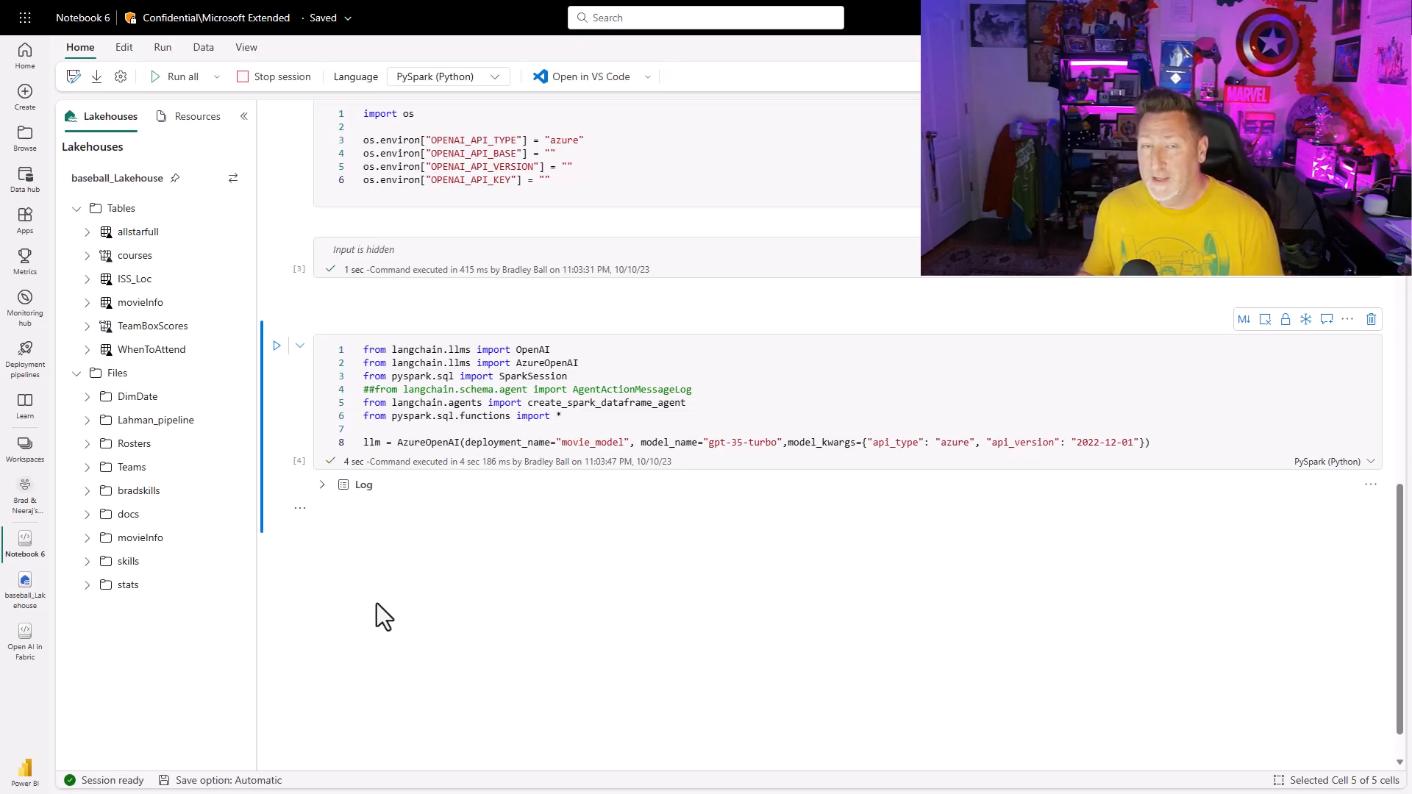
# Step: Add a Markdown note '# version 0.0.266 works' above the pip install cell
pyautogui.scroll(3)
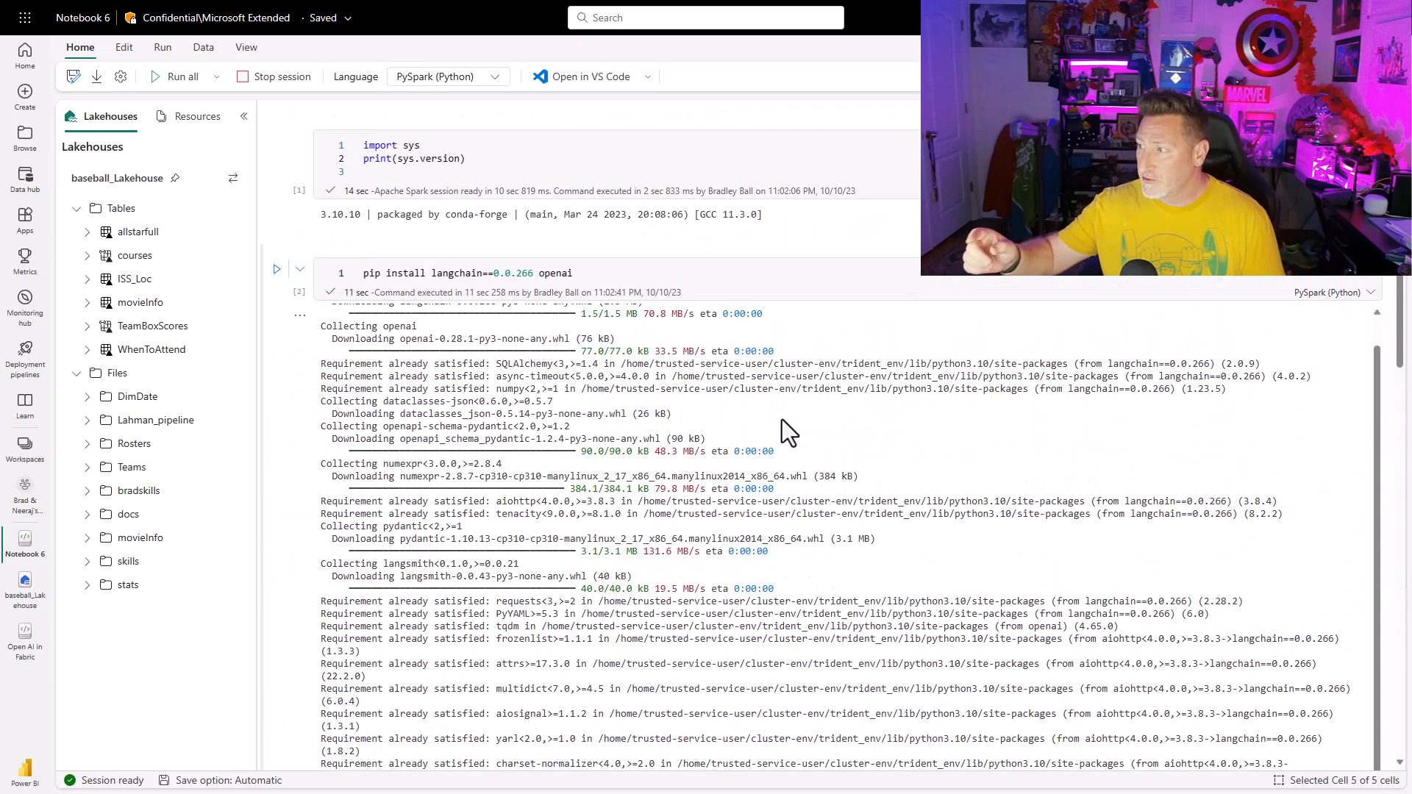
pyautogui.click(413, 242)
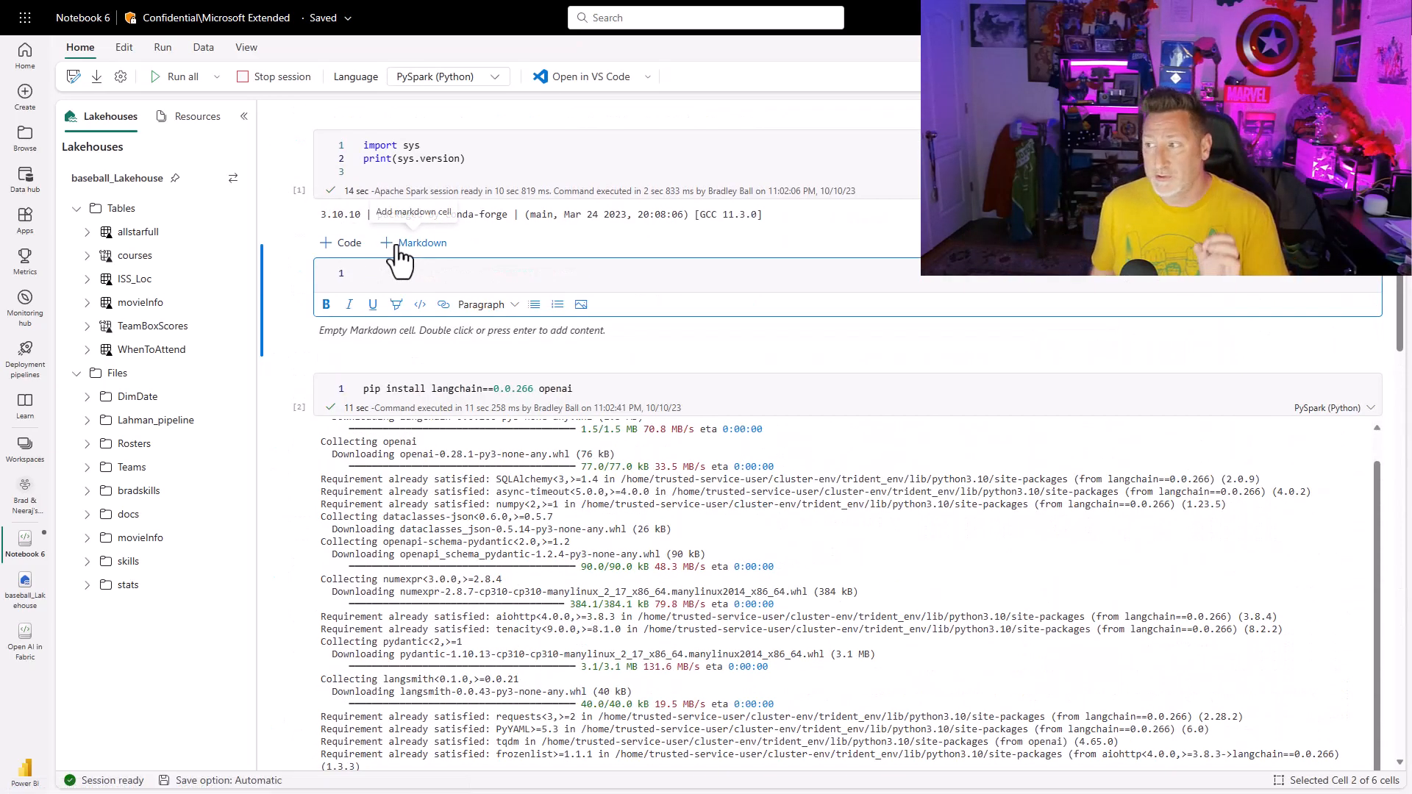
pyautogui.write('# version 0.0.266 works')
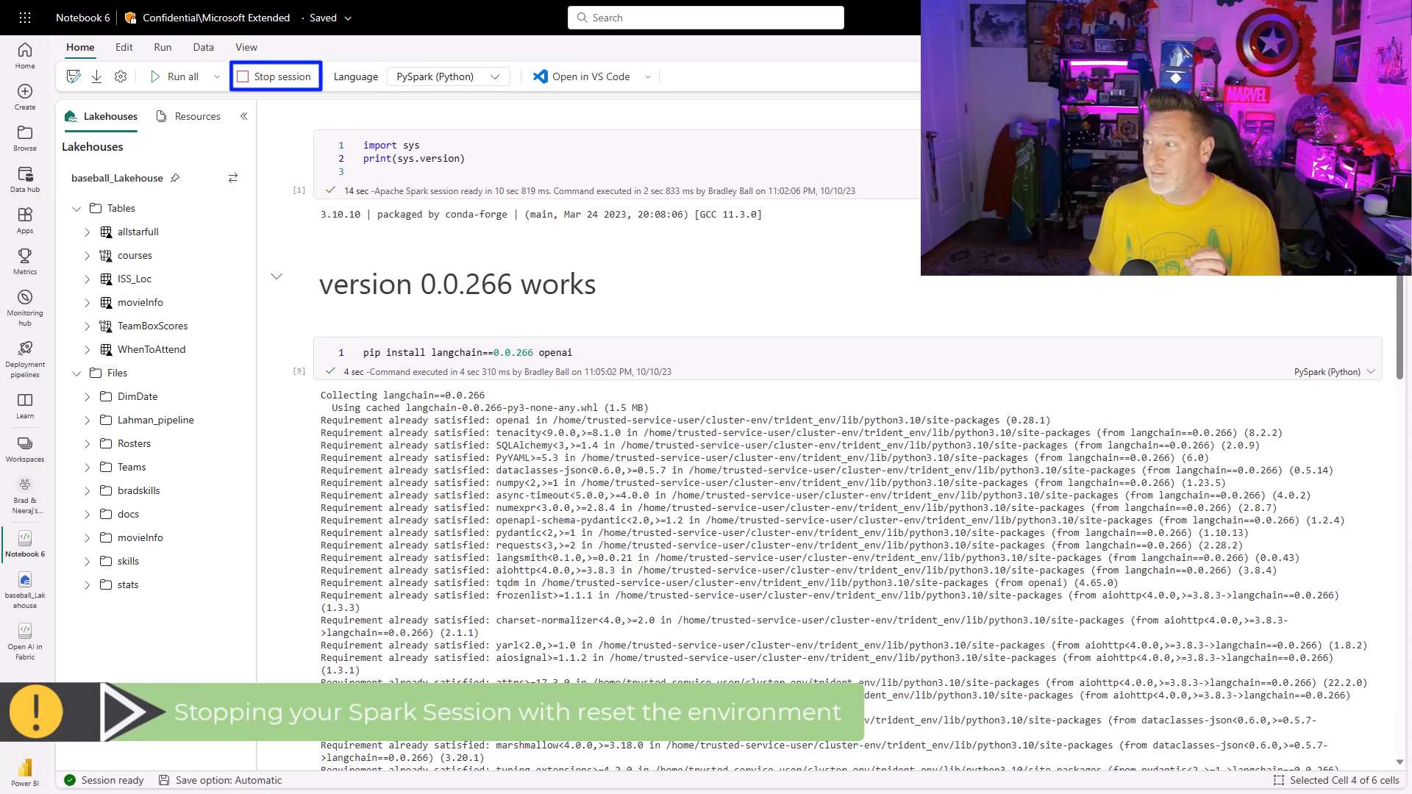
# Step: Stop the Spark session, reinstall with langchain 0.0.267, and rerun the hidden-input cell
pyautogui.click(284, 76)
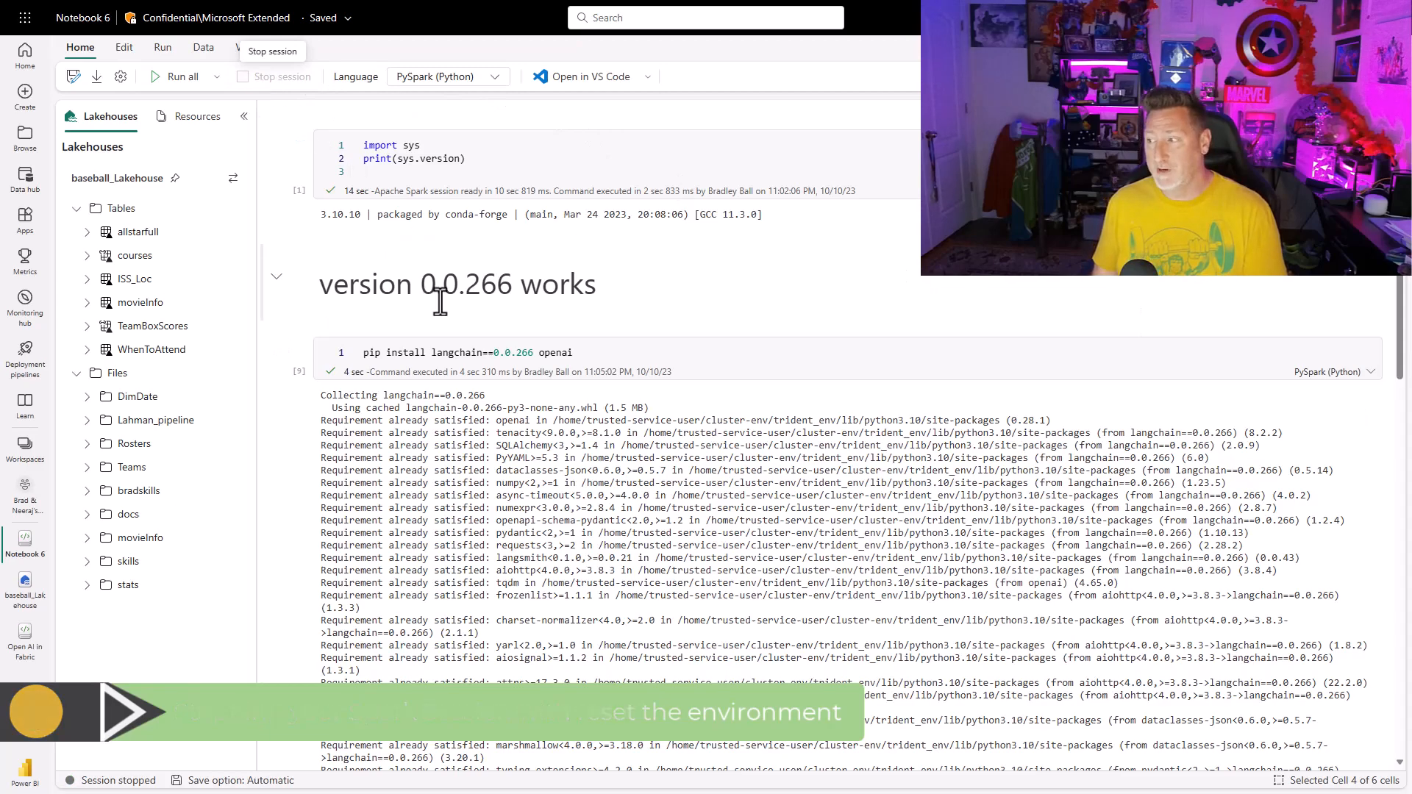
pyautogui.click(531, 352)
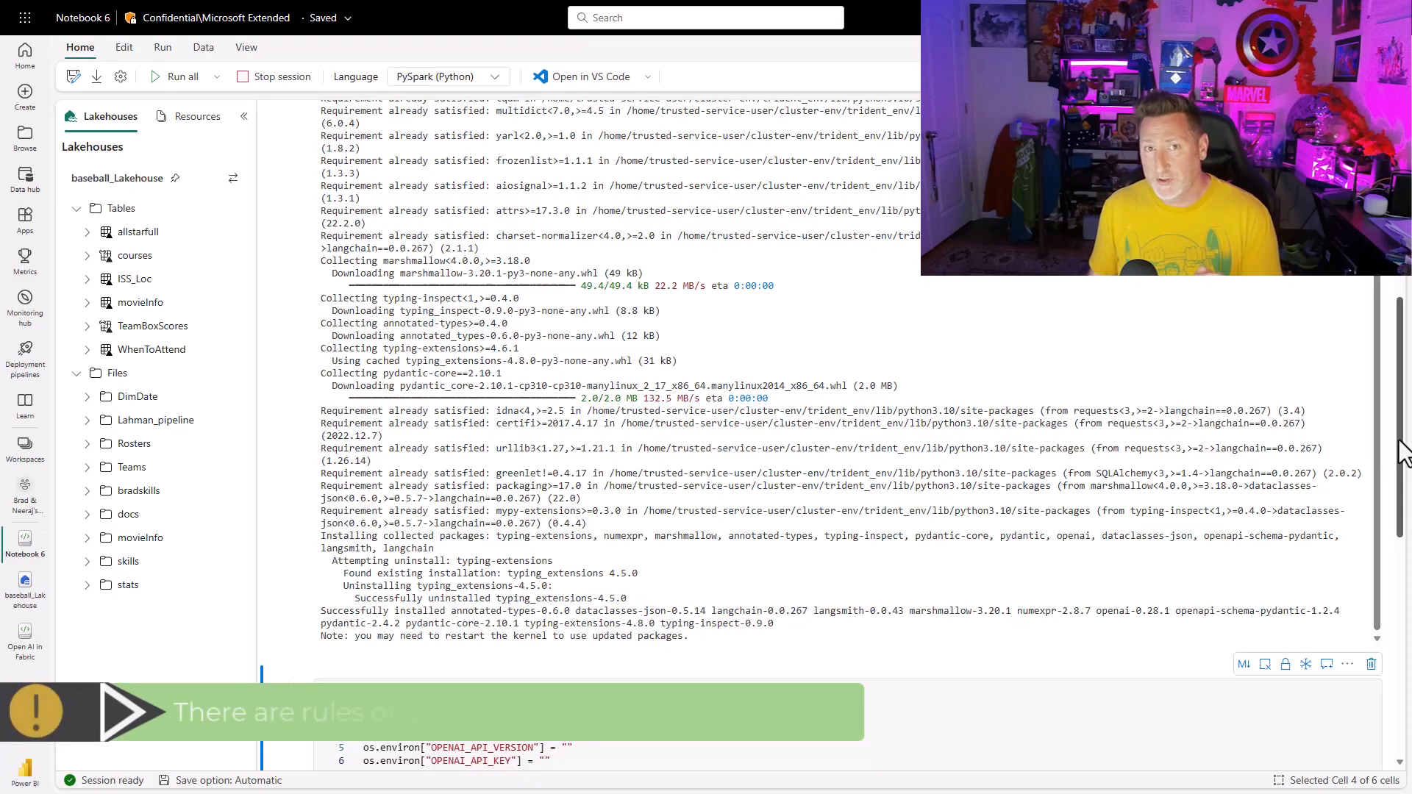
pyautogui.scroll(3)
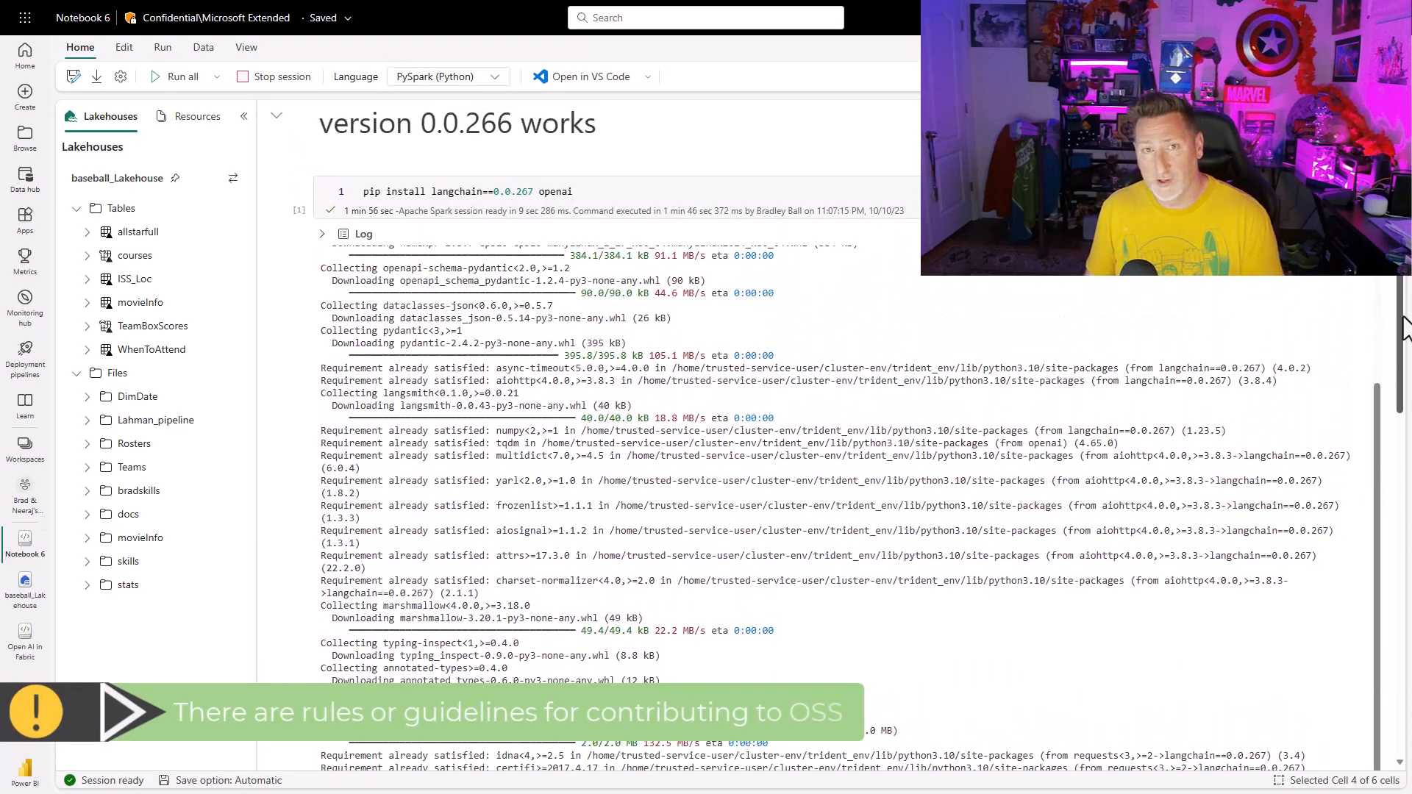
pyautogui.scroll(-3)
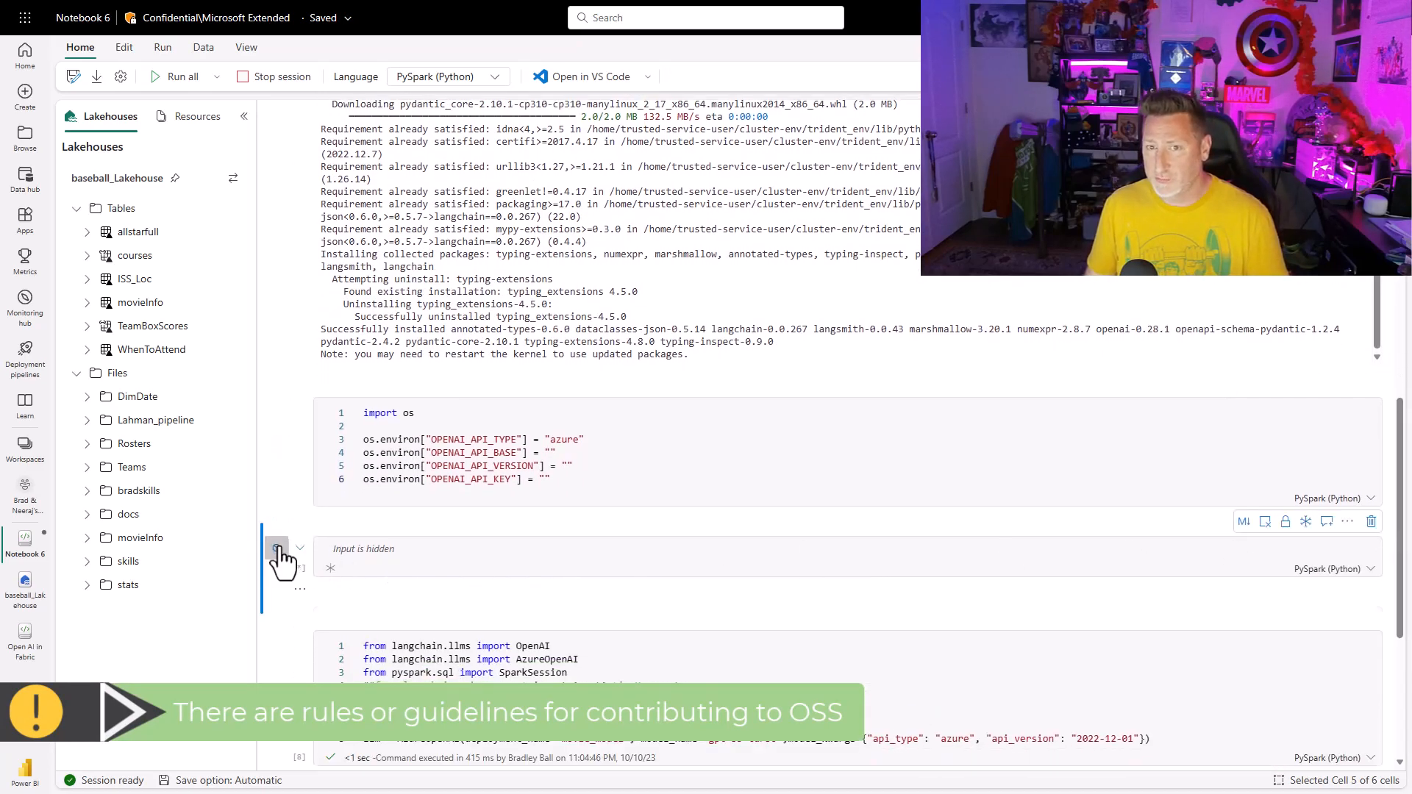
pyautogui.click(276, 548)
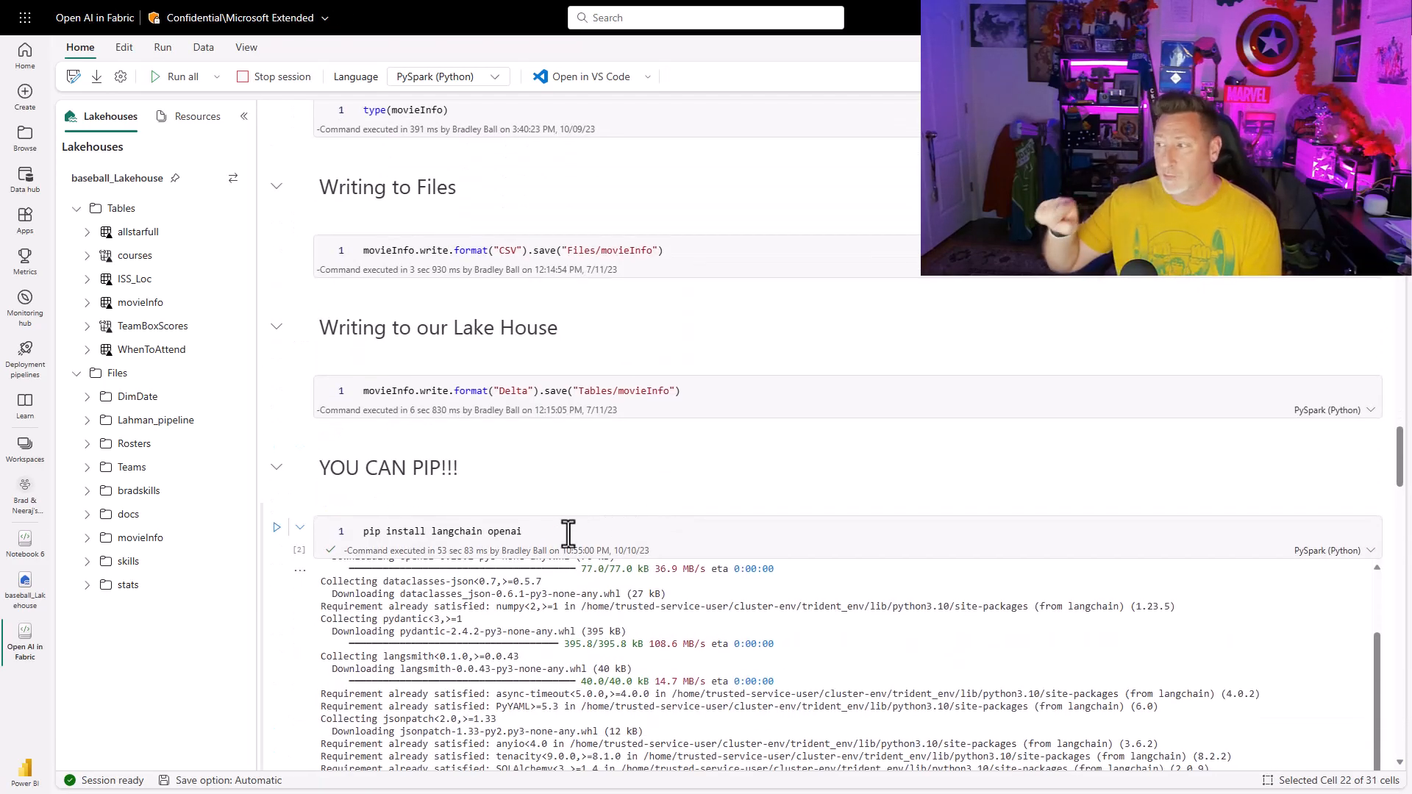
# Step: Pin langchain==0.0.266 in the Open AI in Fabric install line and run the agent cell
pyautogui.write('==0.0.266')
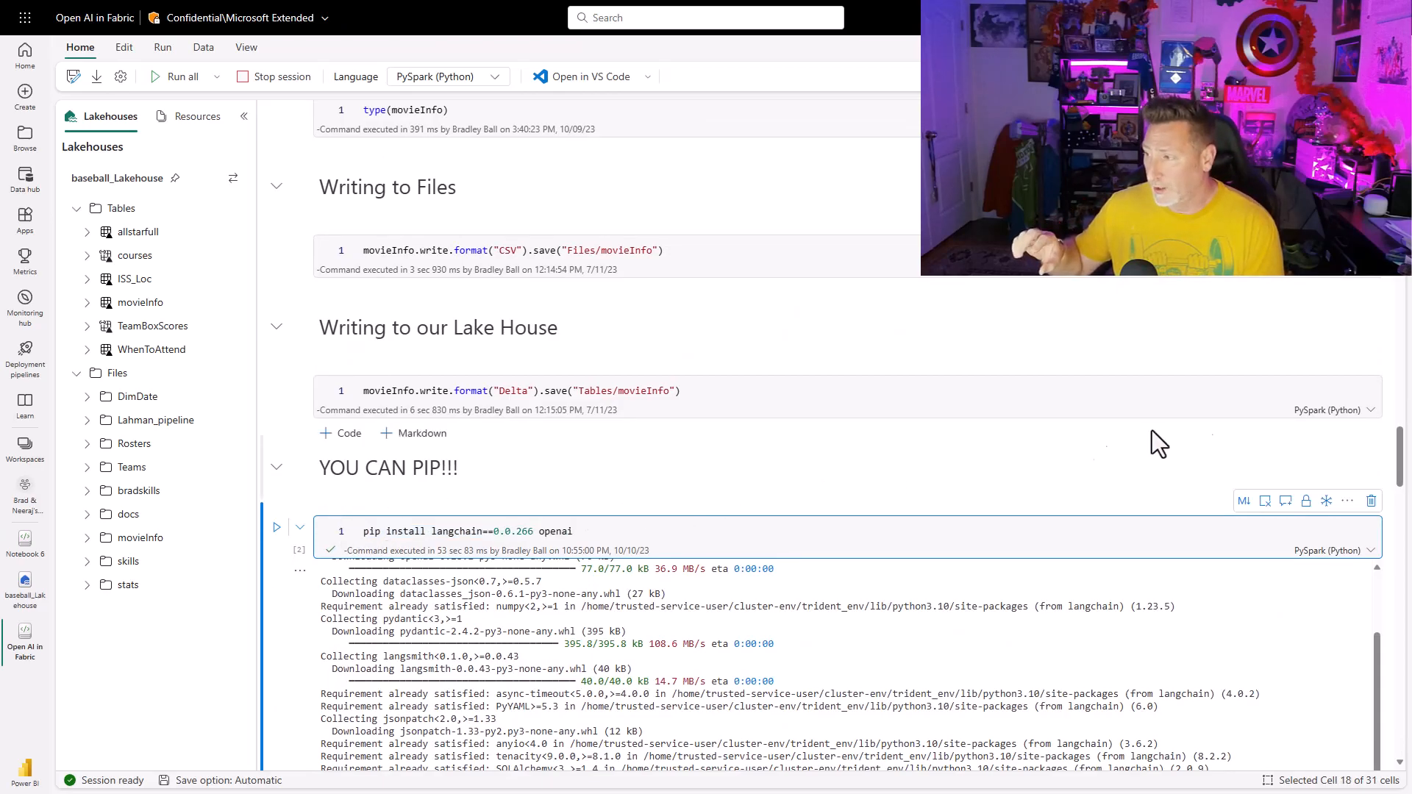
pyautogui.scroll(-3)
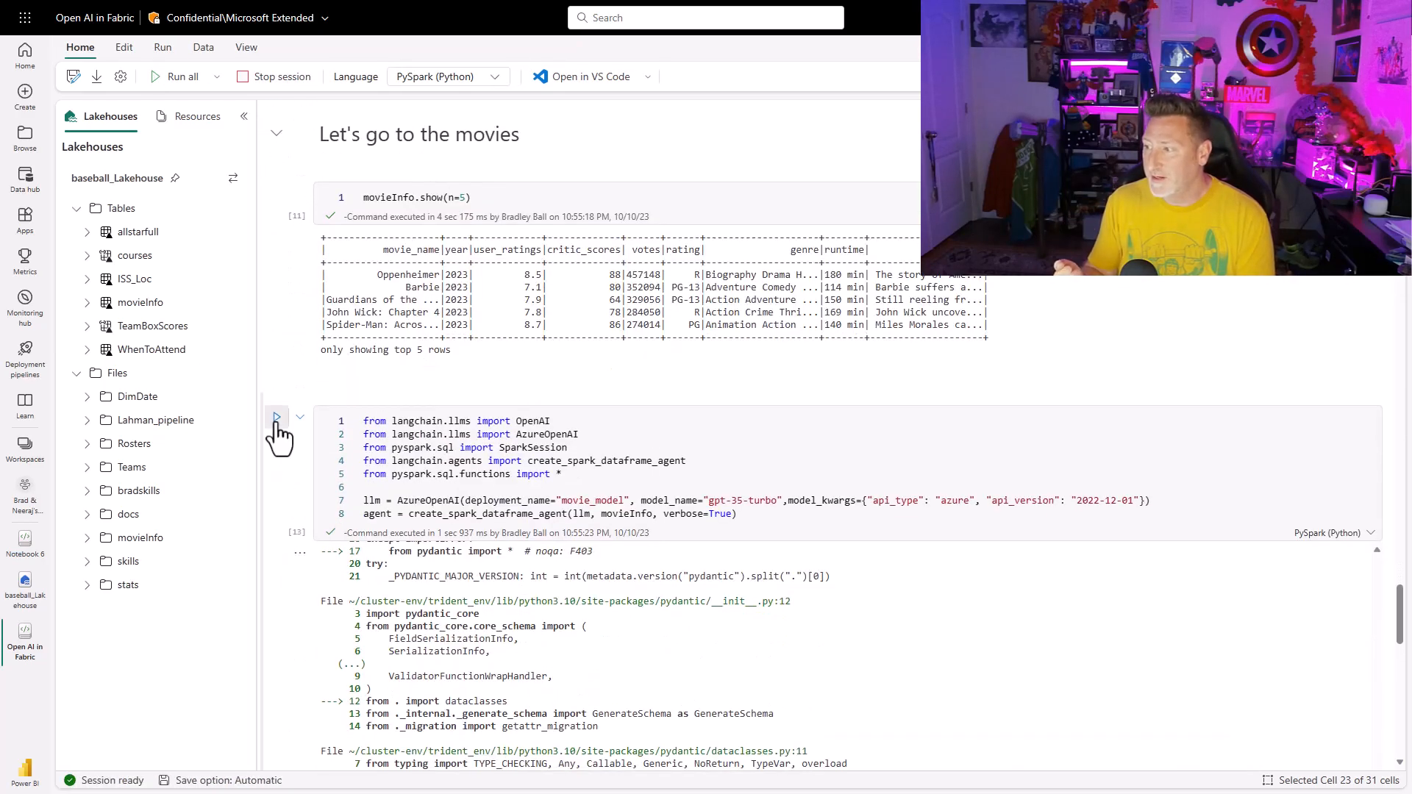
pyautogui.click(276, 416)
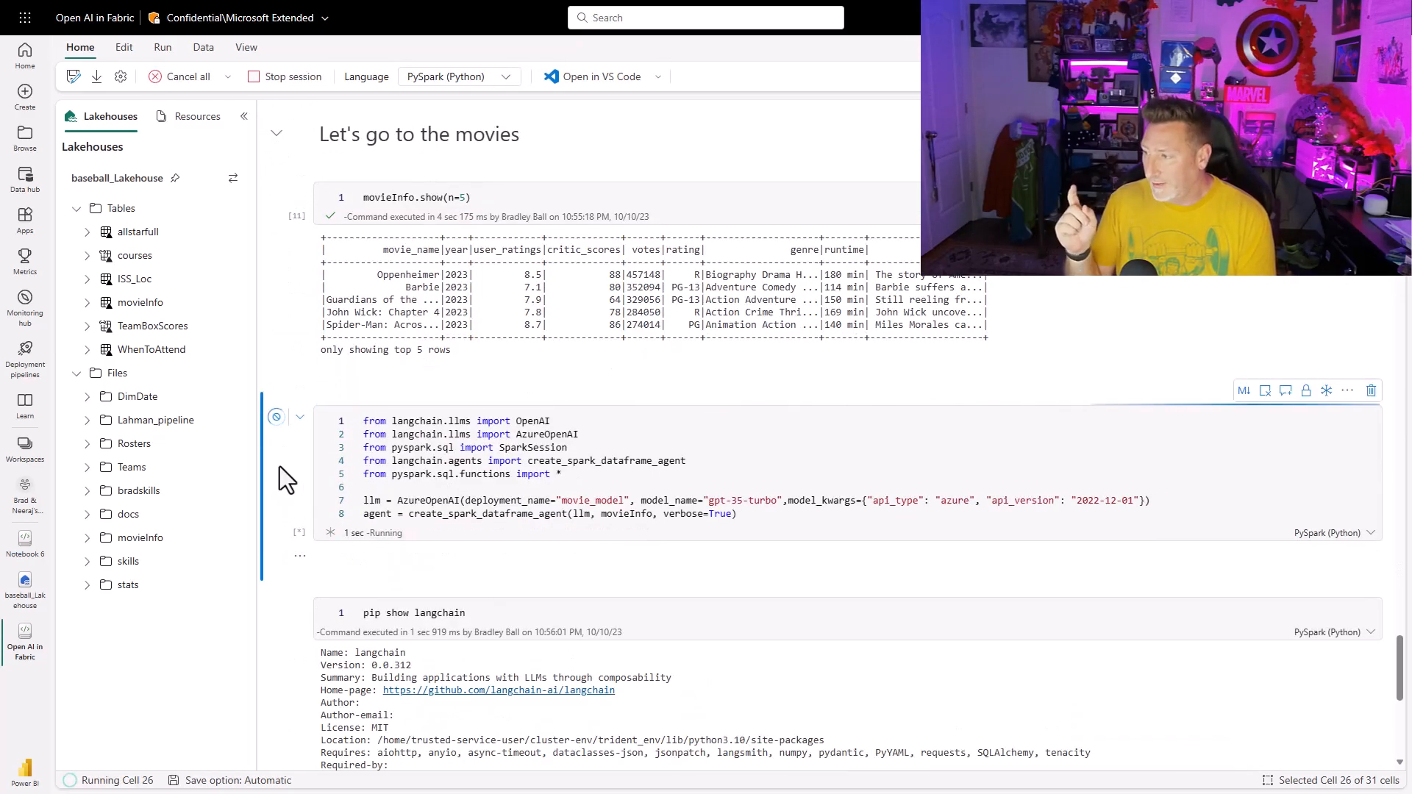